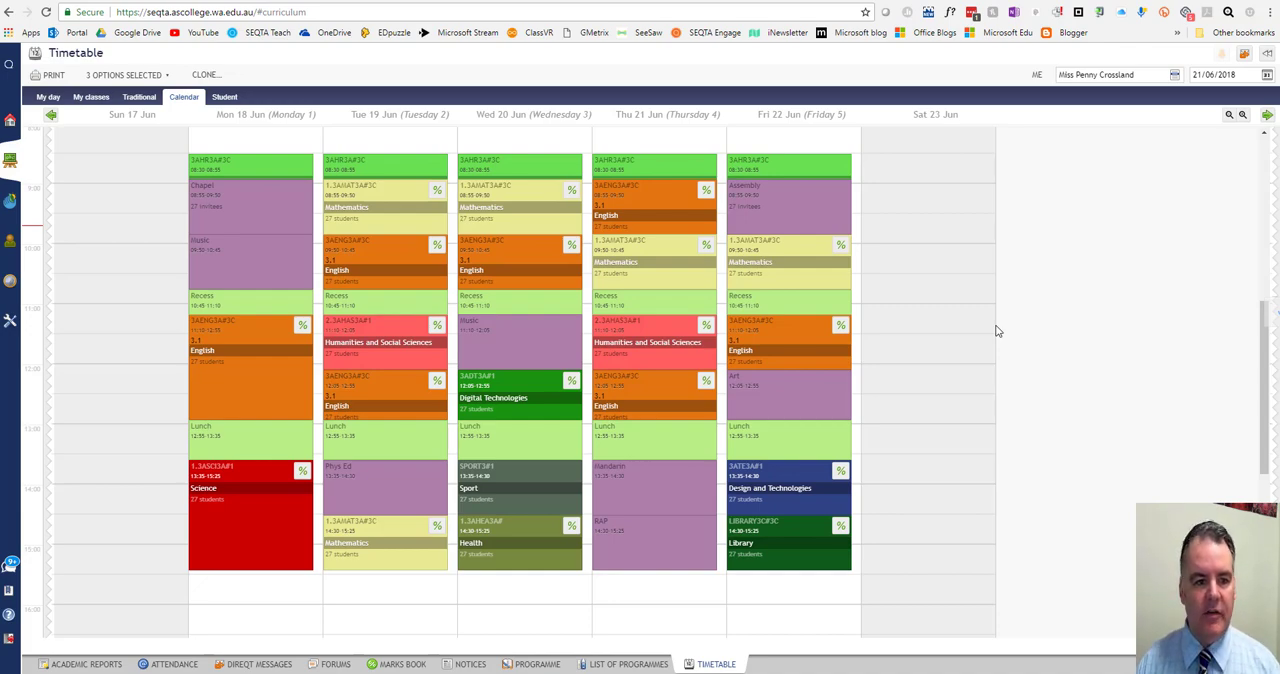
mouse_move(1052, 182)
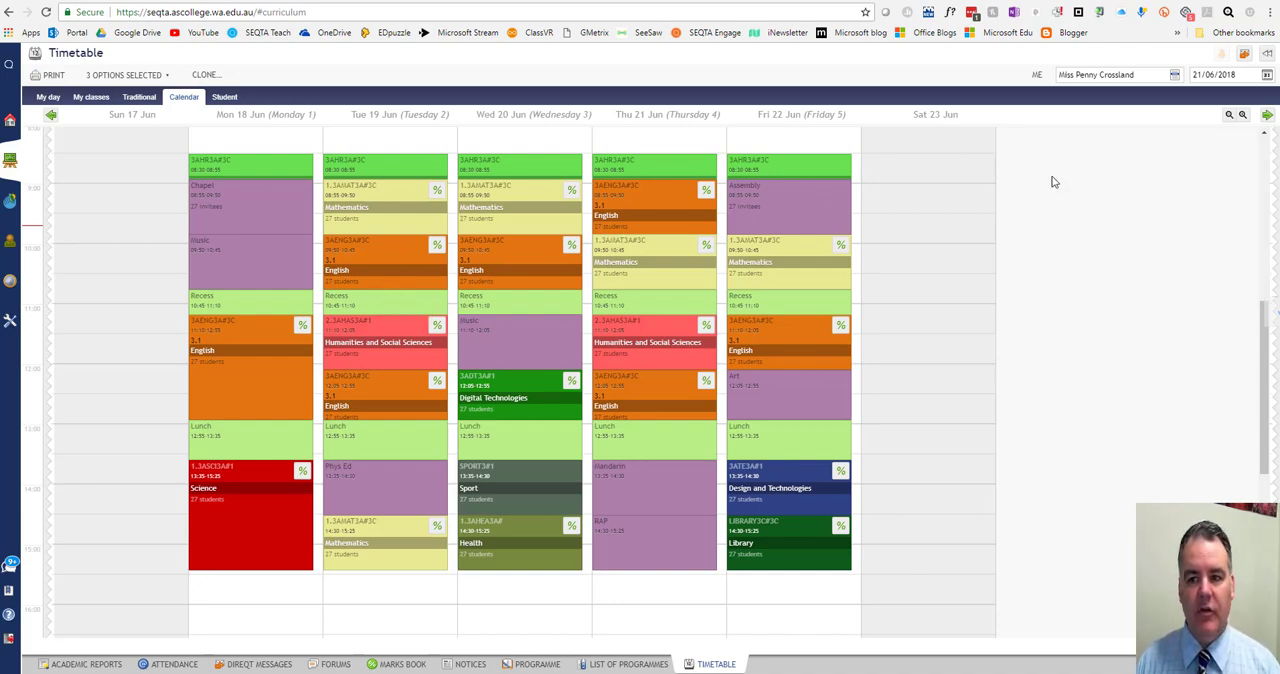
- Review the week of 17–23 June by shrinking the class blocks, scrolling the timetable, and restoring normal size
left_click(1230, 114)
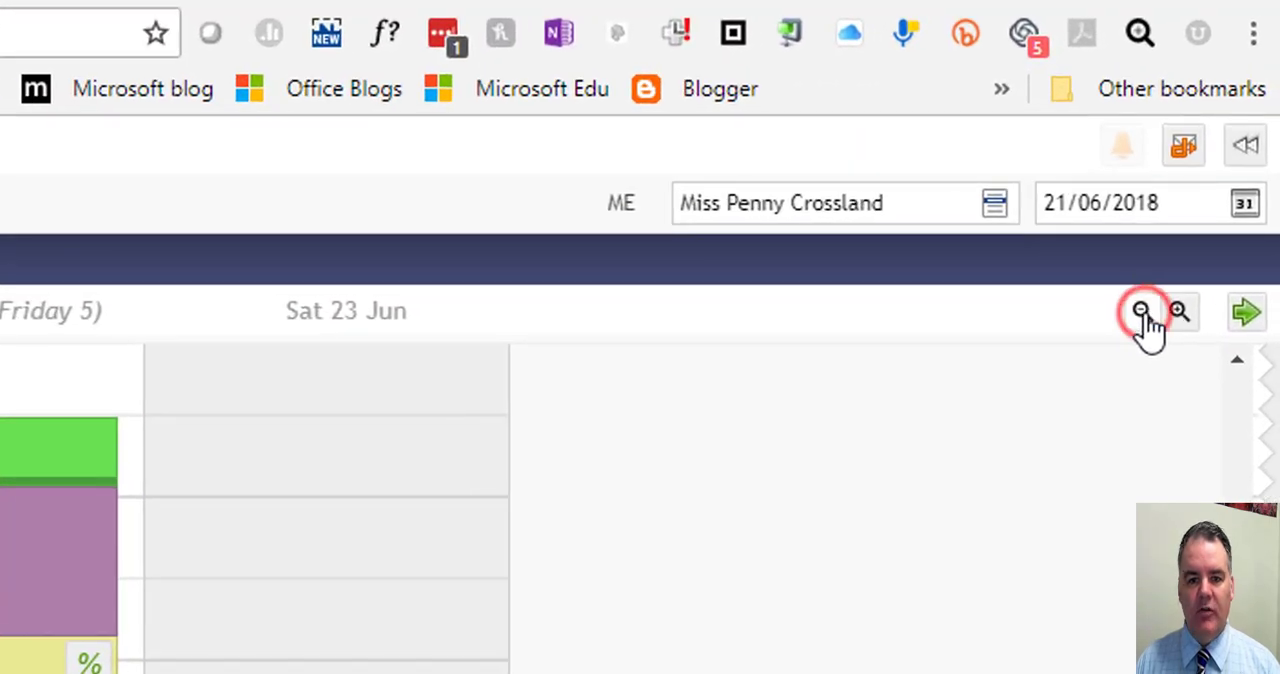
left_click(1140, 312)
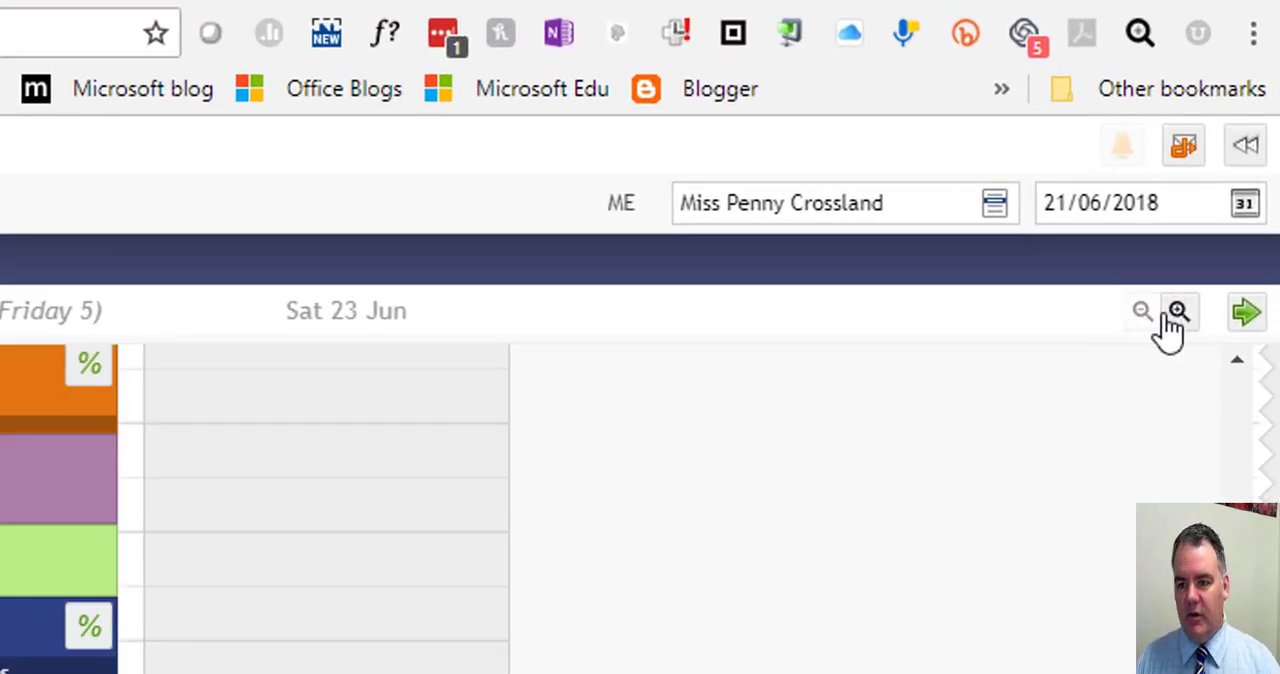
left_click(1140, 312)
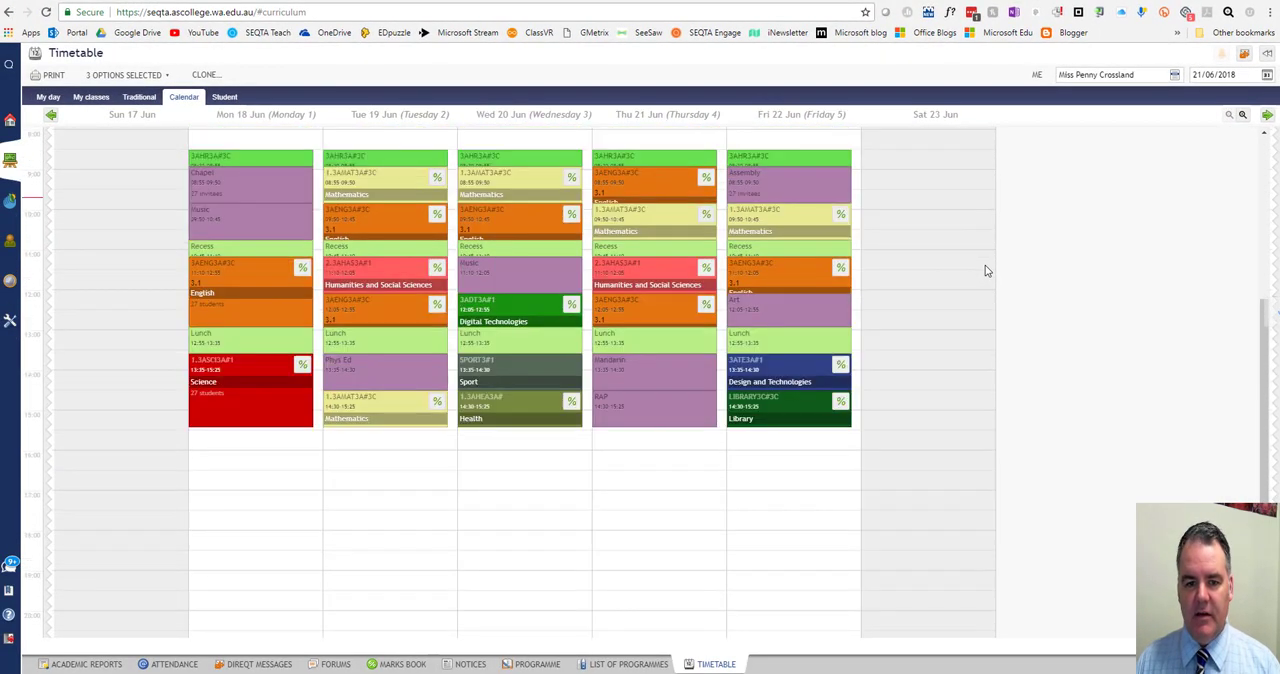
scroll("up", 3)
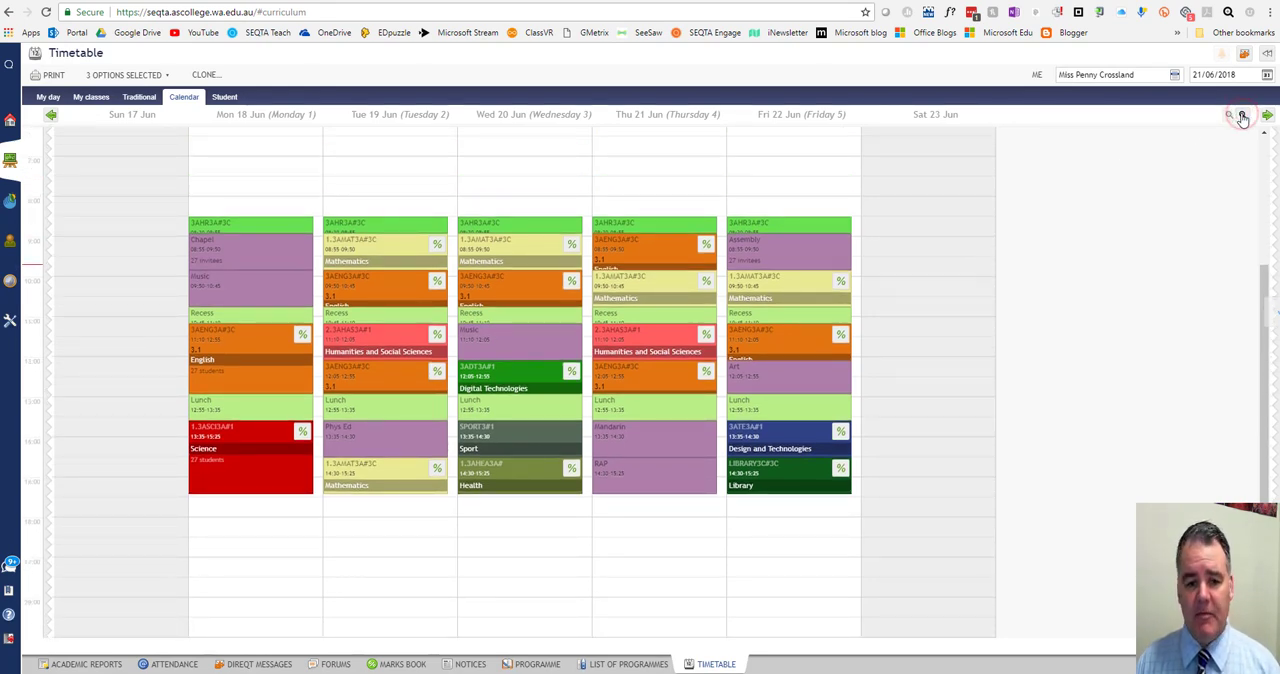
left_click(1242, 114)
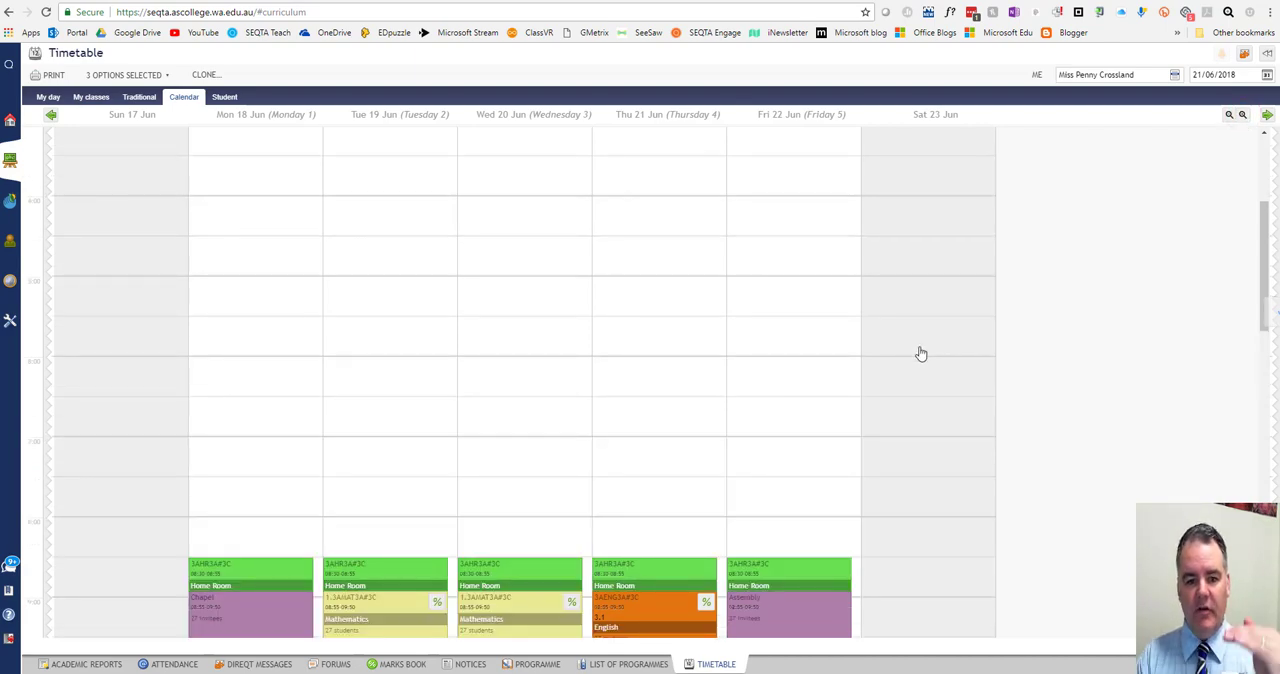
scroll("up", 3)
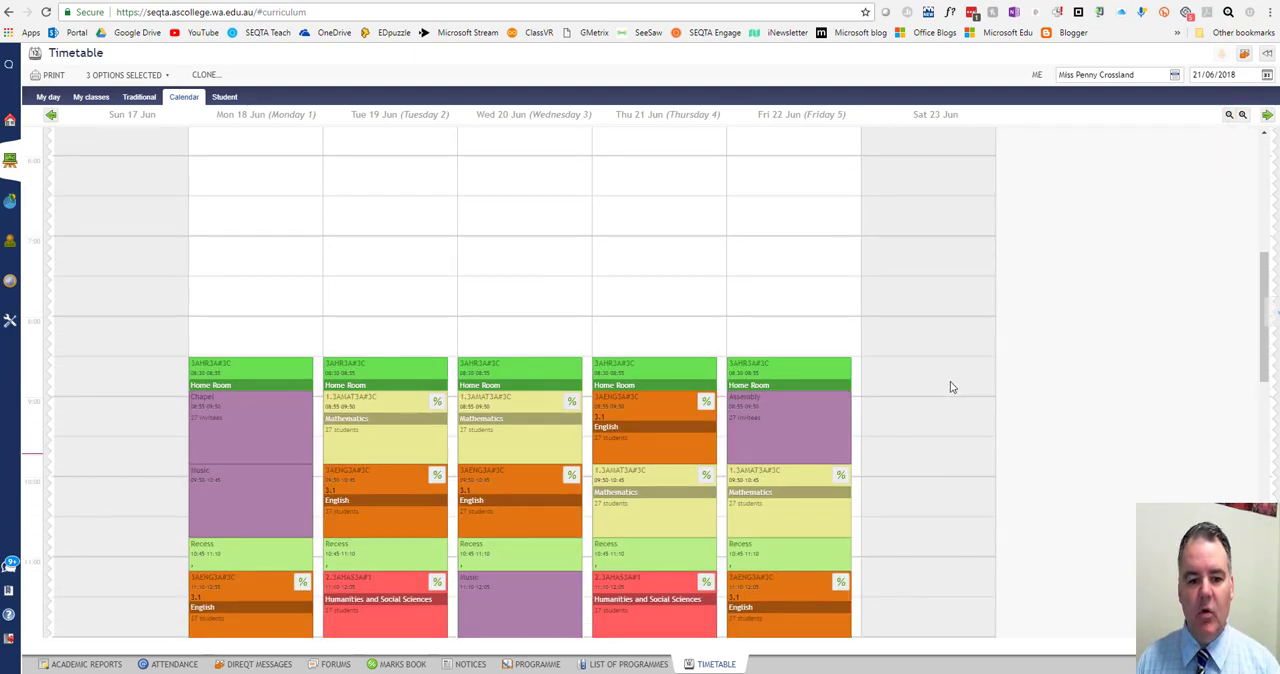
scroll("down", 3)
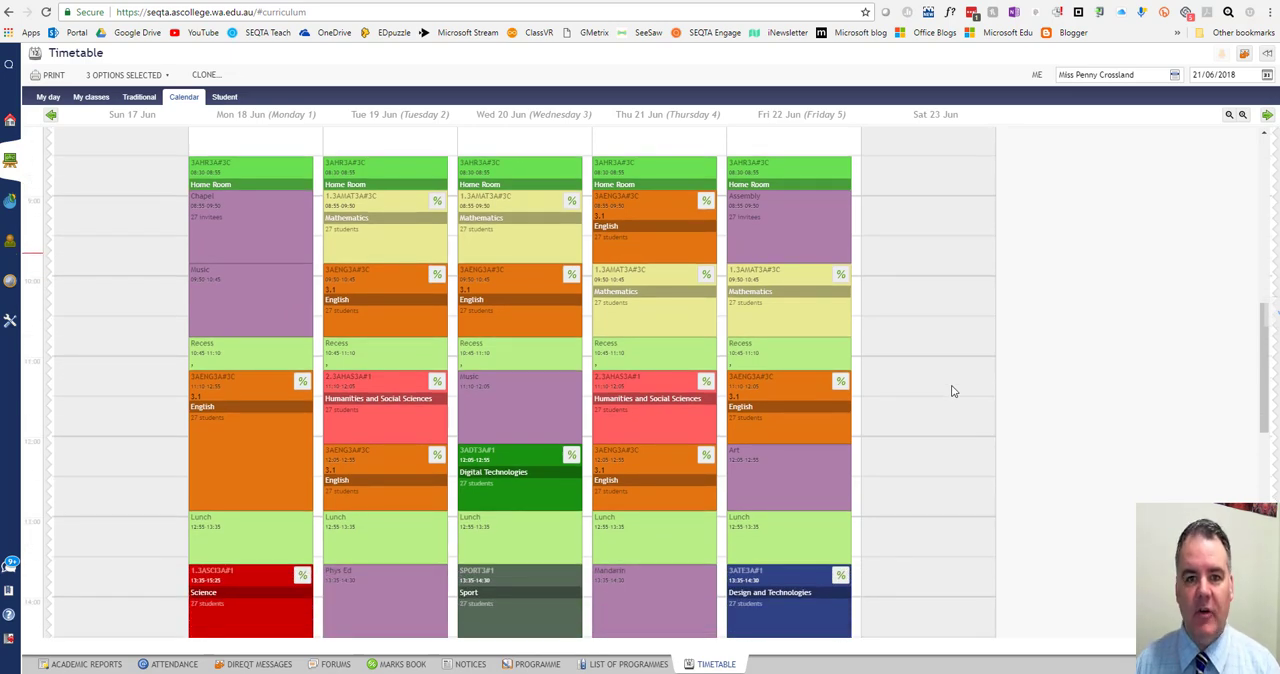
mouse_move(1230, 116)
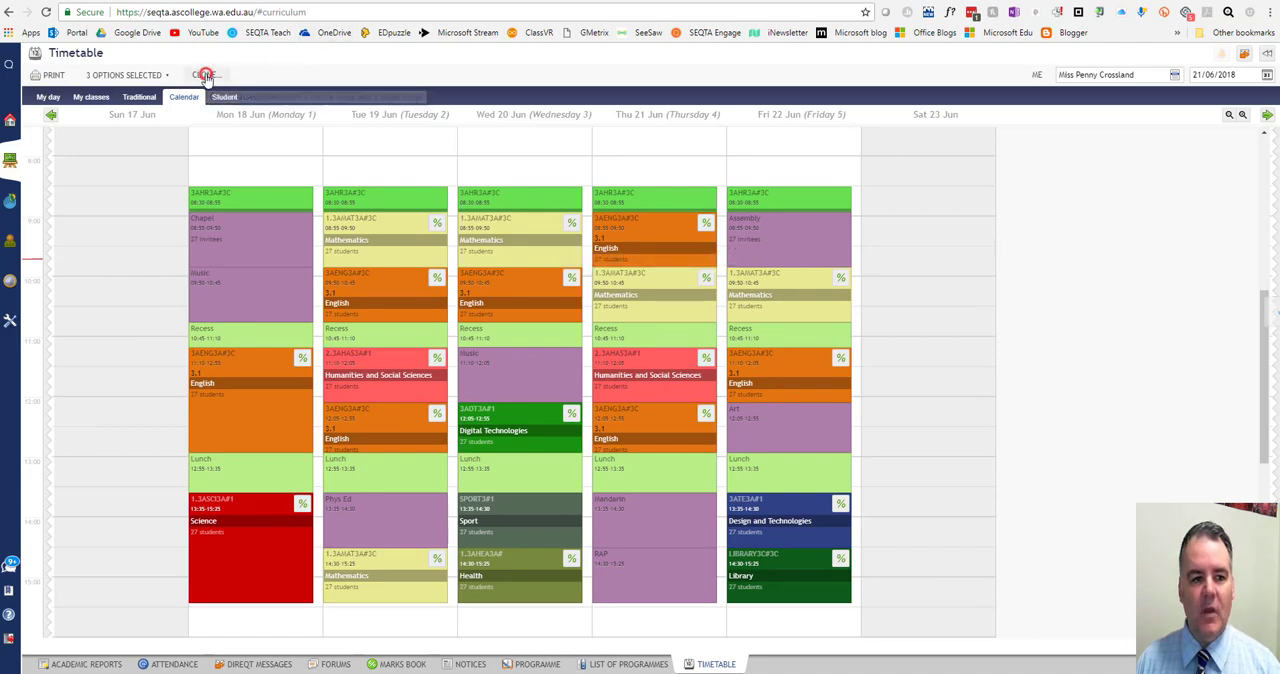
- Begin a clone of classes/events with 2018S1JS selected as the source timetable
left_click(204, 76)
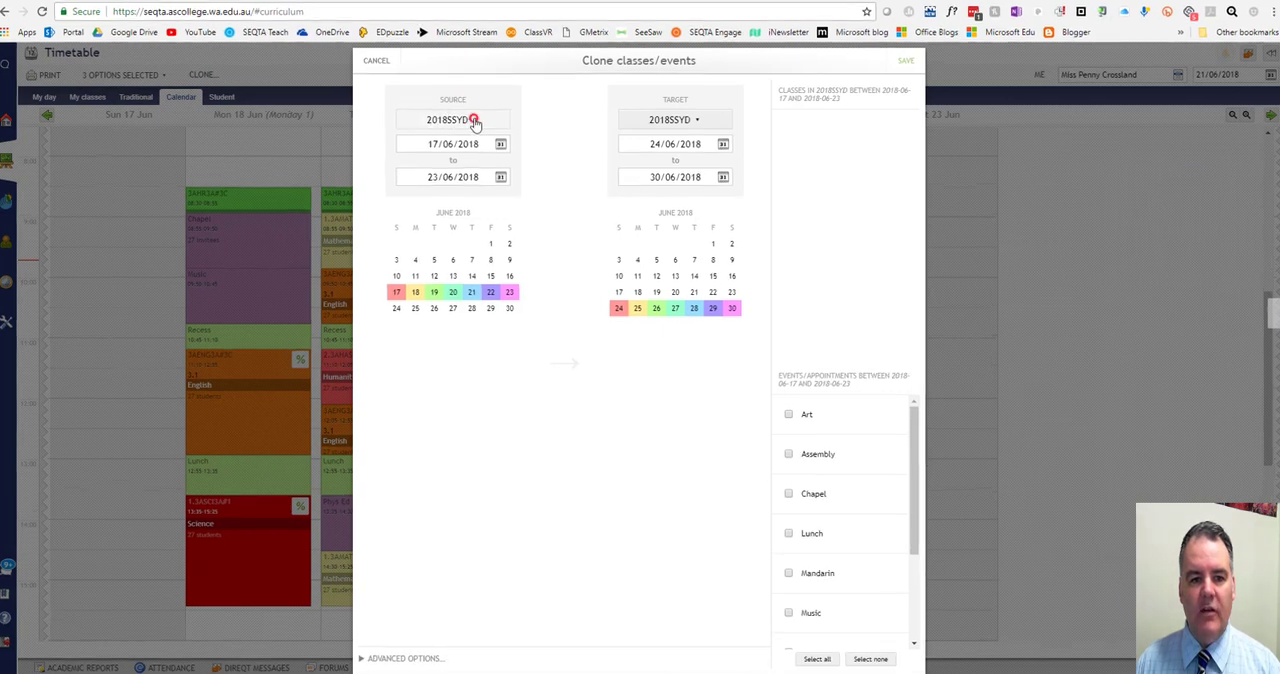
left_click(452, 120)
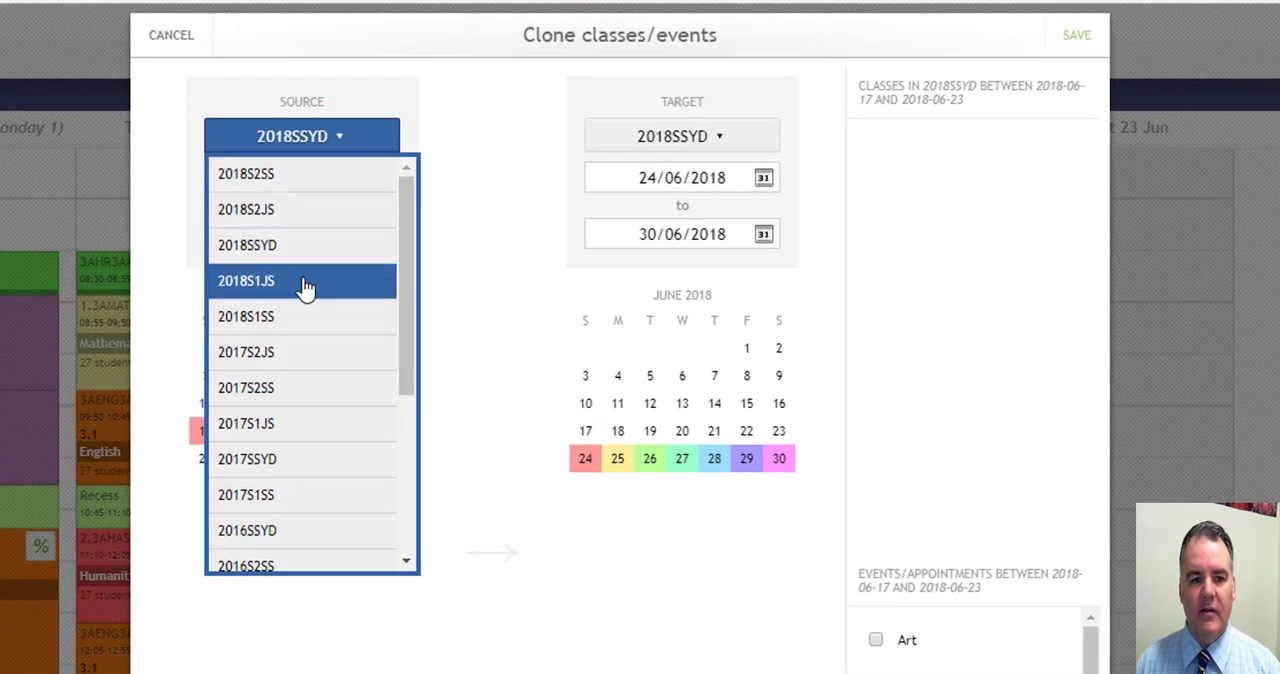
left_click(246, 280)
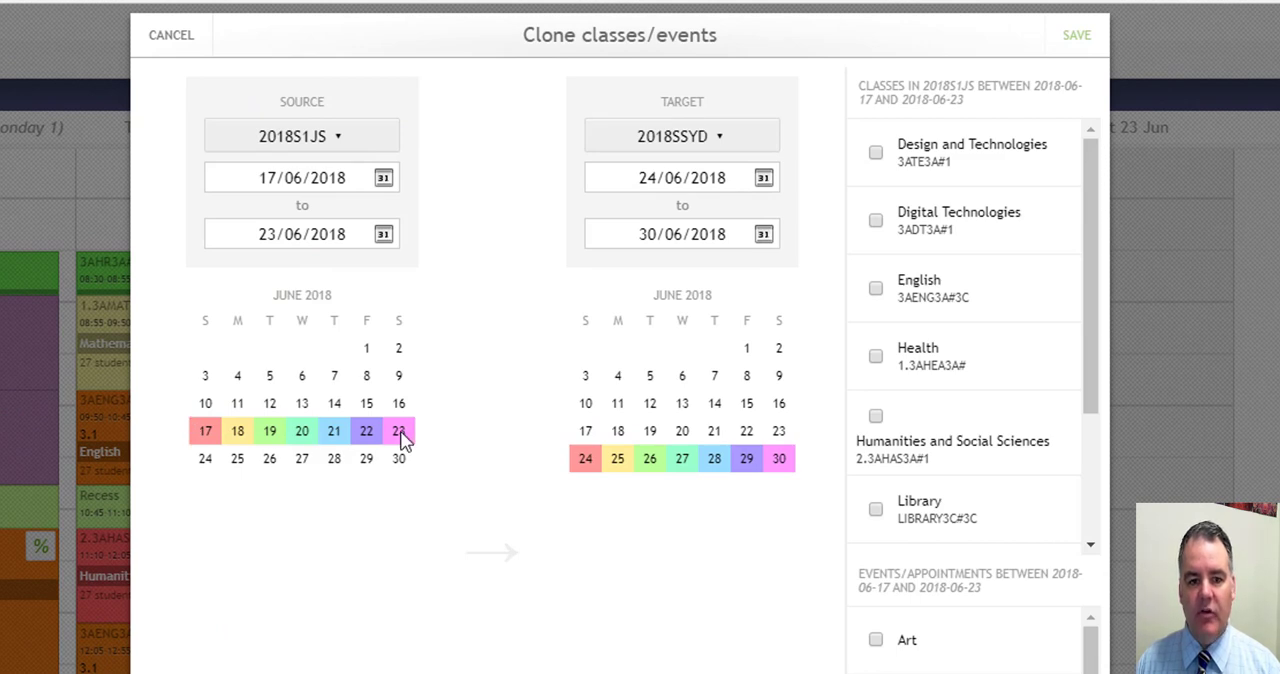
mouse_move(276, 430)
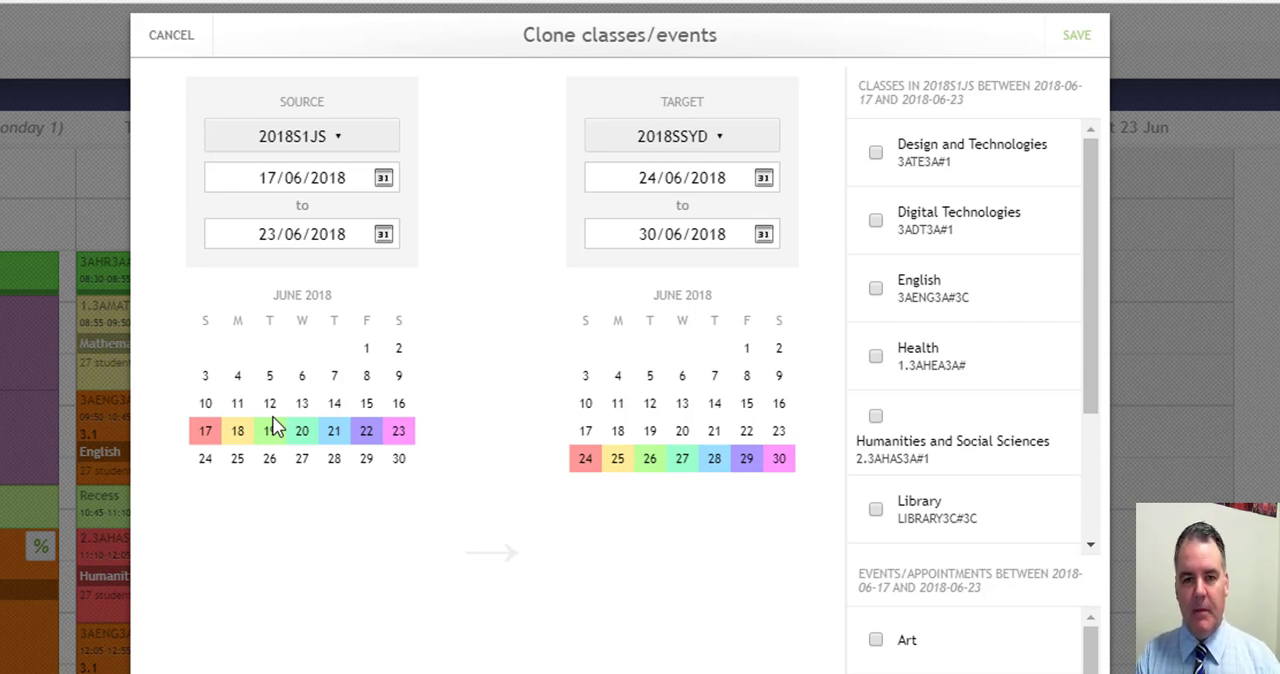
mouse_move(558, 136)
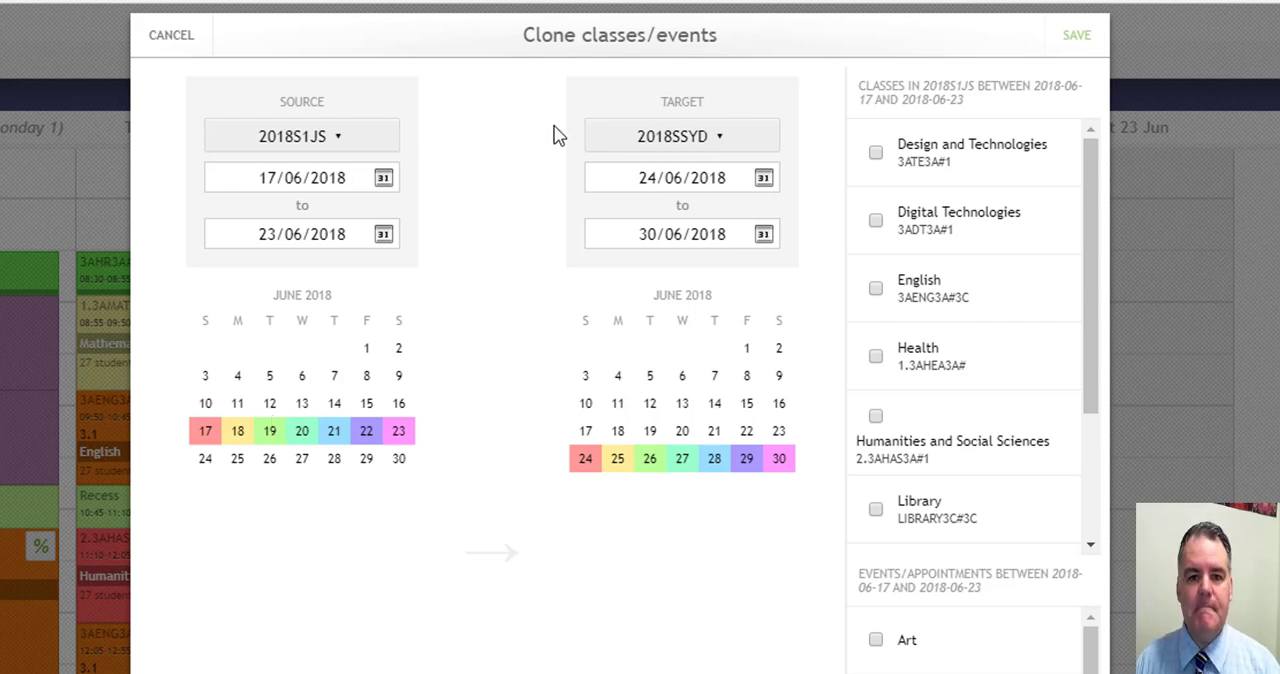
- Set the clone target timetable to 2018S2JS
left_click(682, 136)
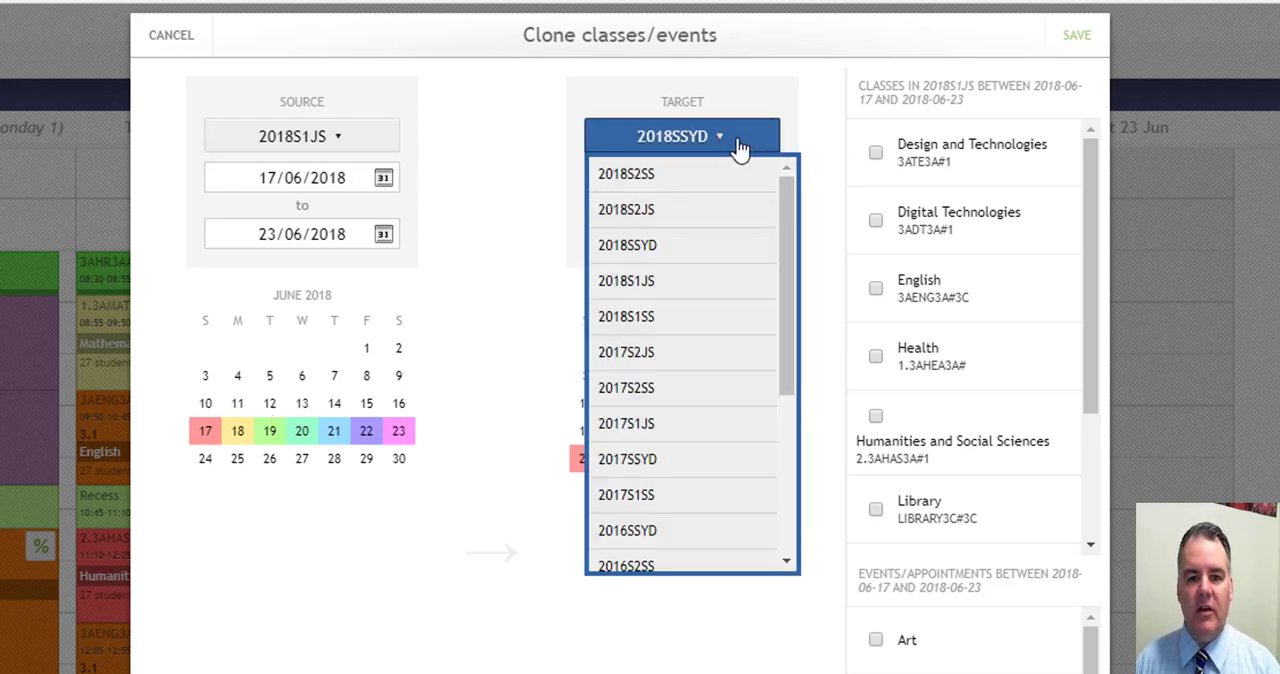
mouse_move(660, 208)
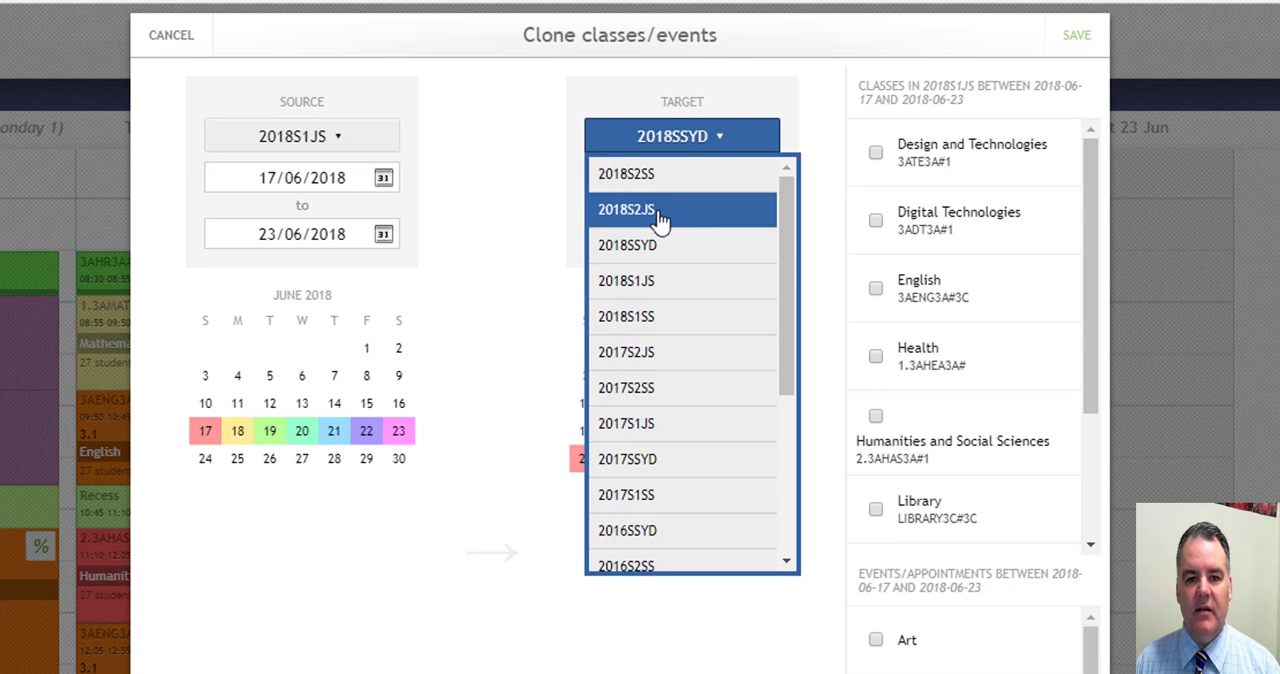
left_click(626, 208)
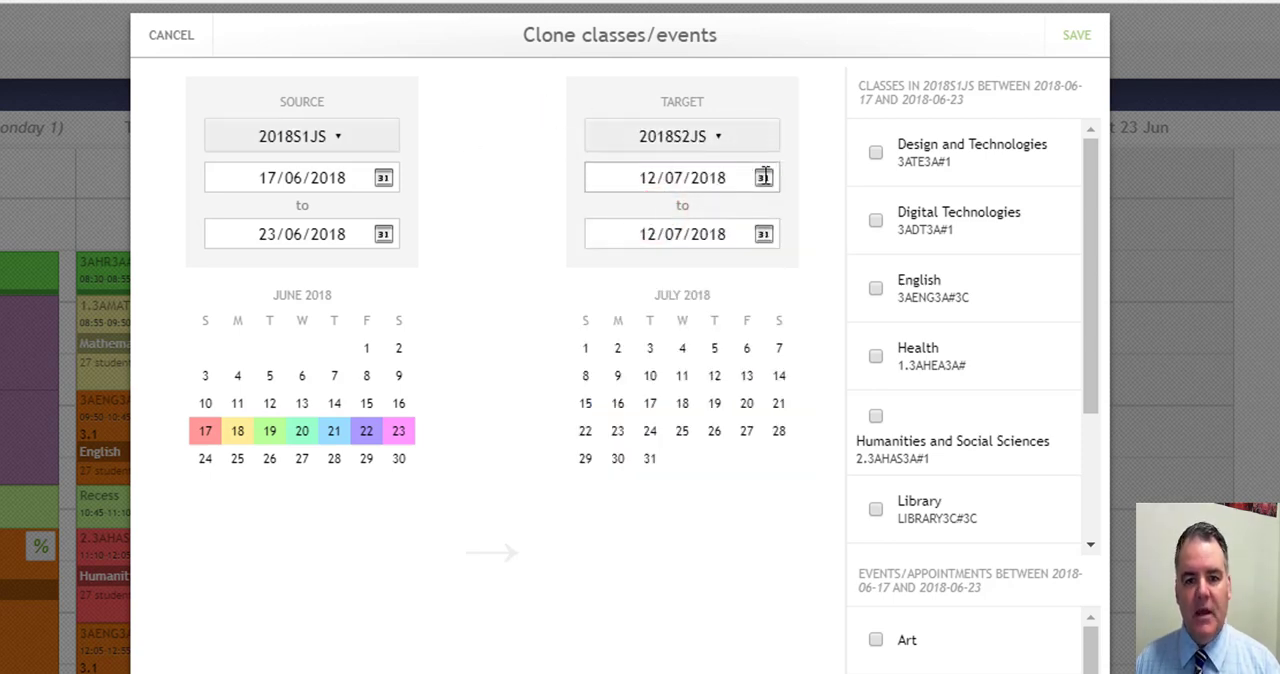
mouse_move(752, 204)
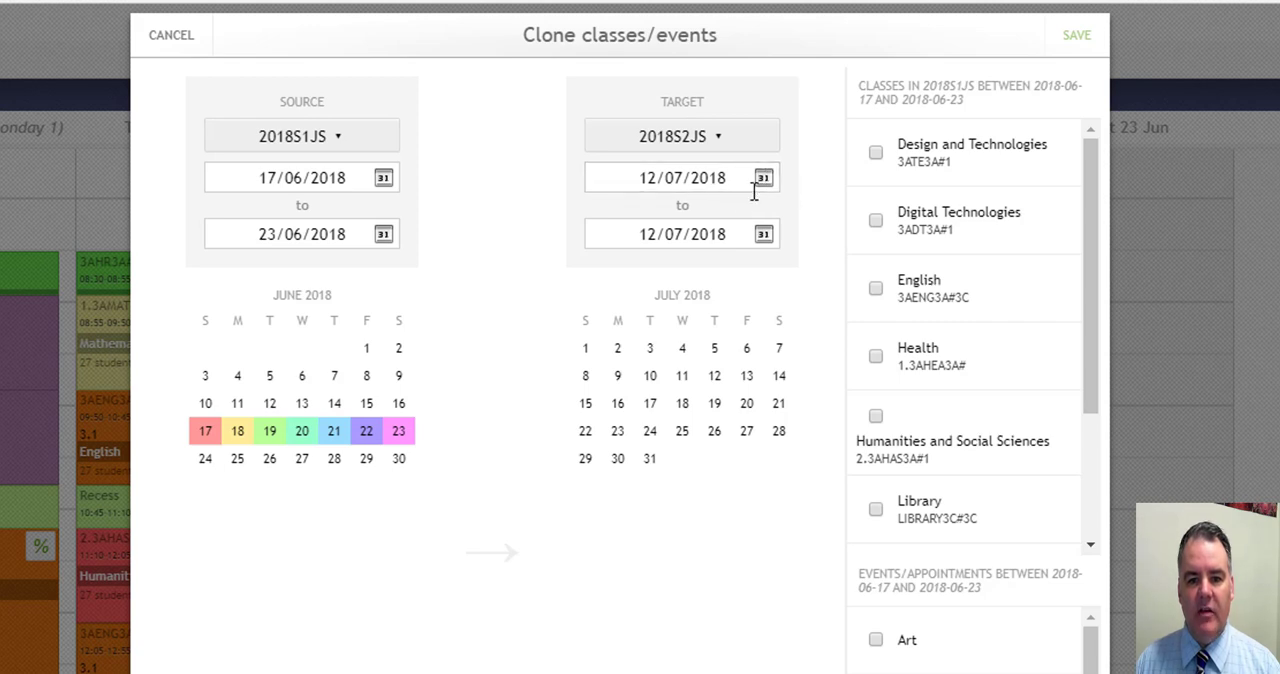
mouse_move(588, 410)
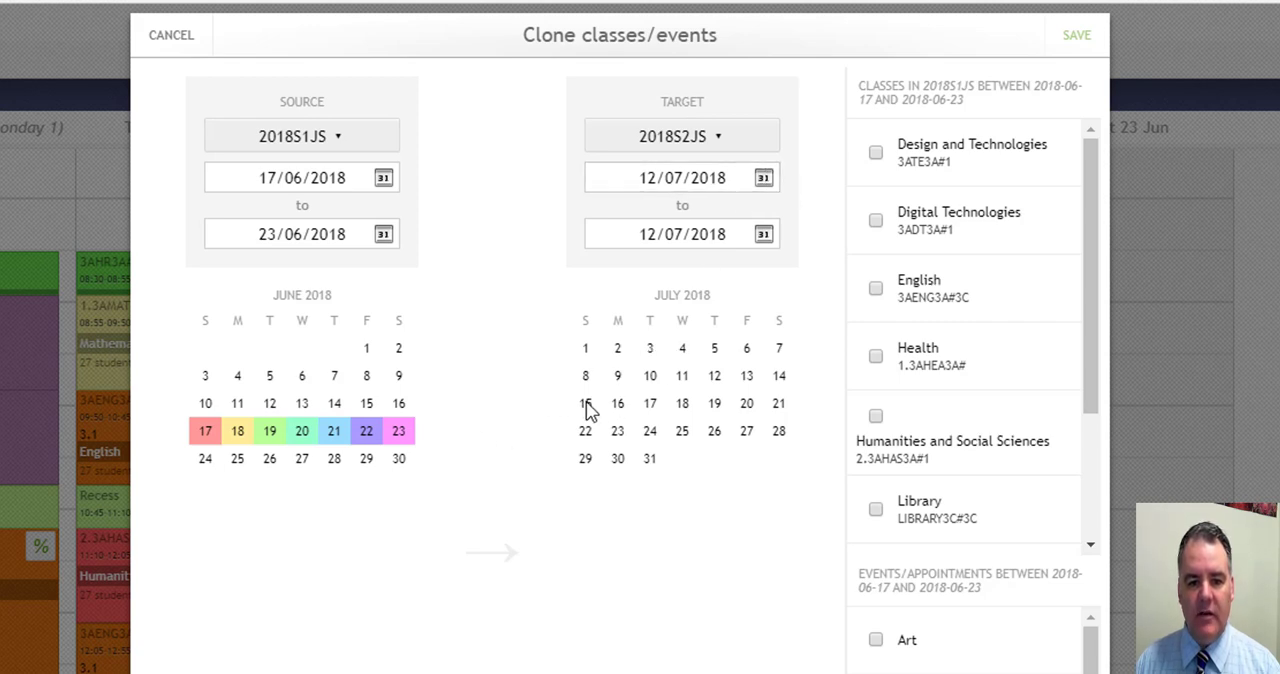
mouse_move(632, 416)
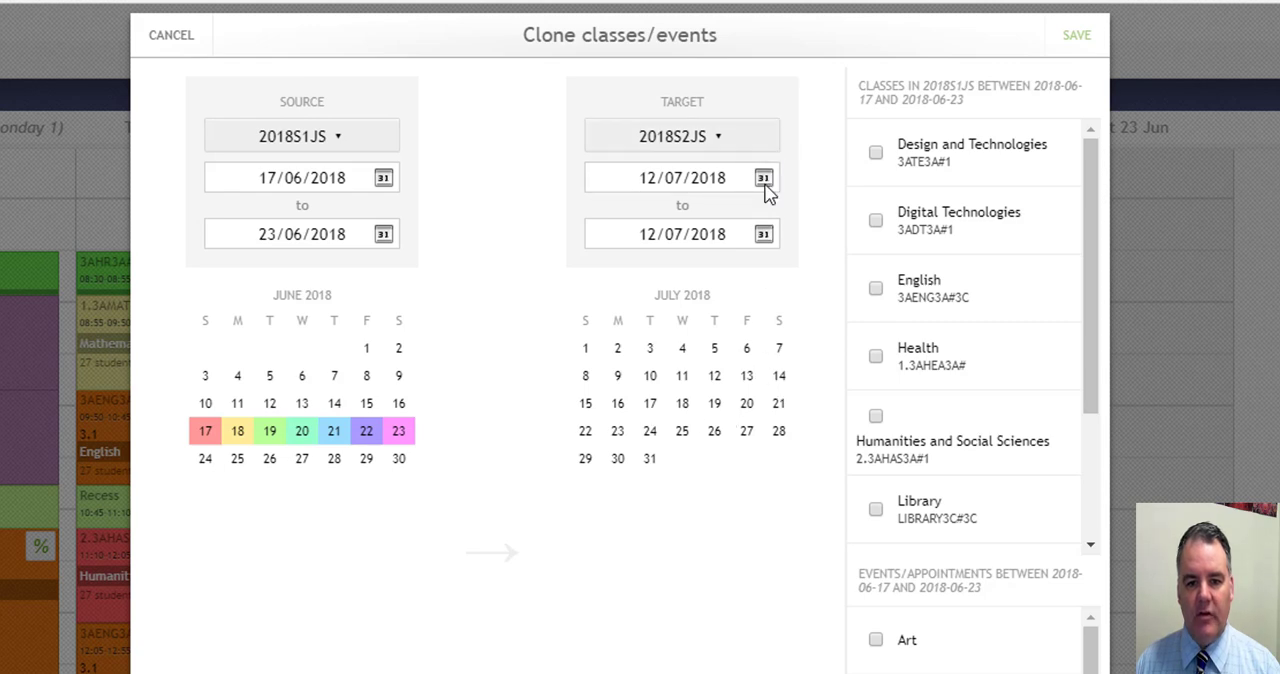
- Set the target period to run from 15/07/2018 to 08/12/2018 via the date calendars
left_click(764, 176)
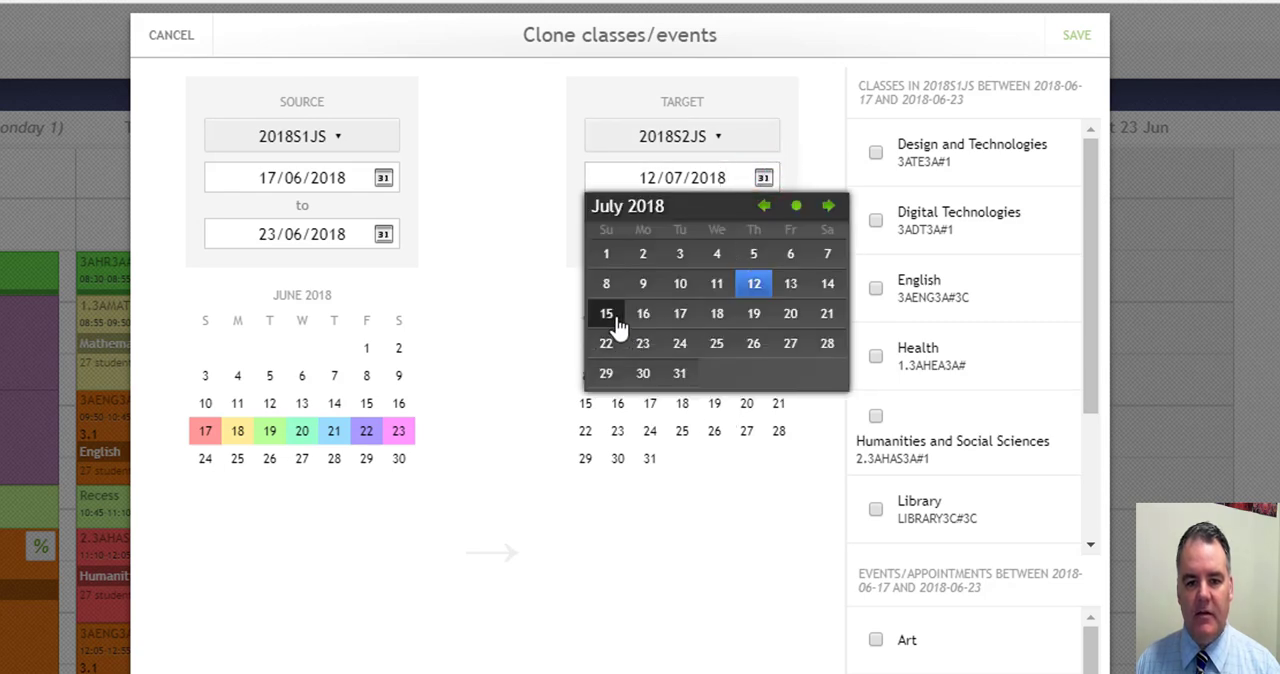
left_click(604, 312)
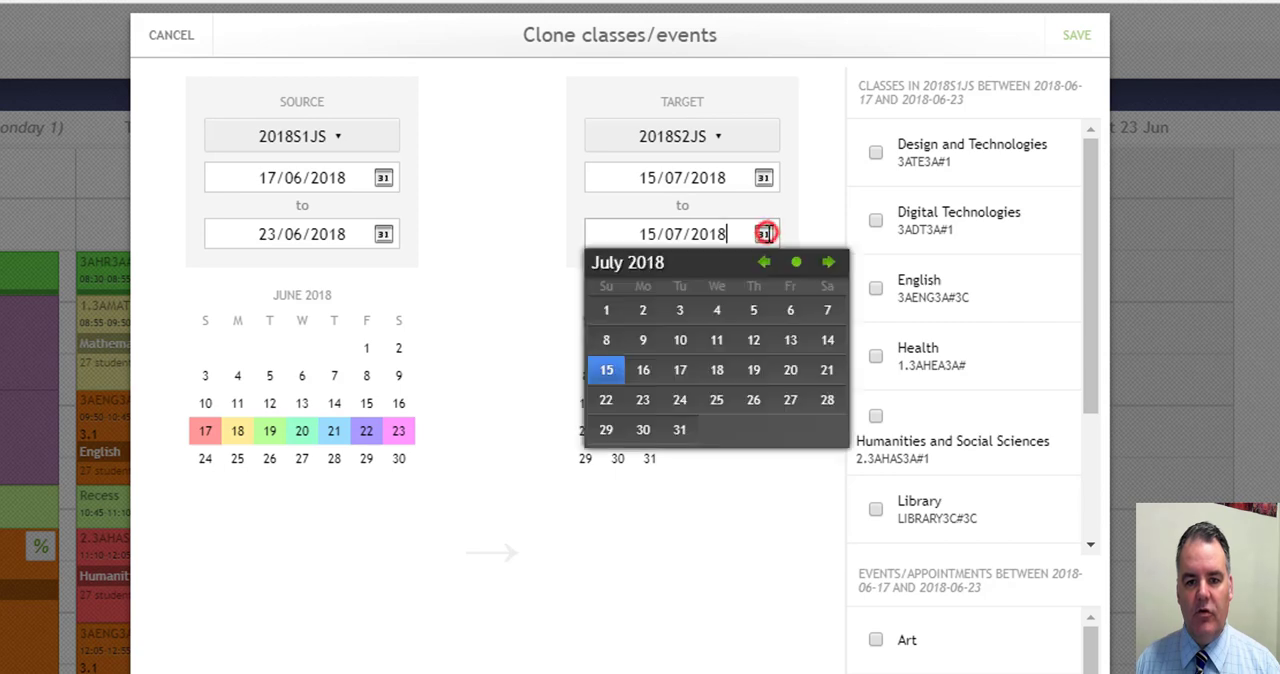
left_click(828, 262)
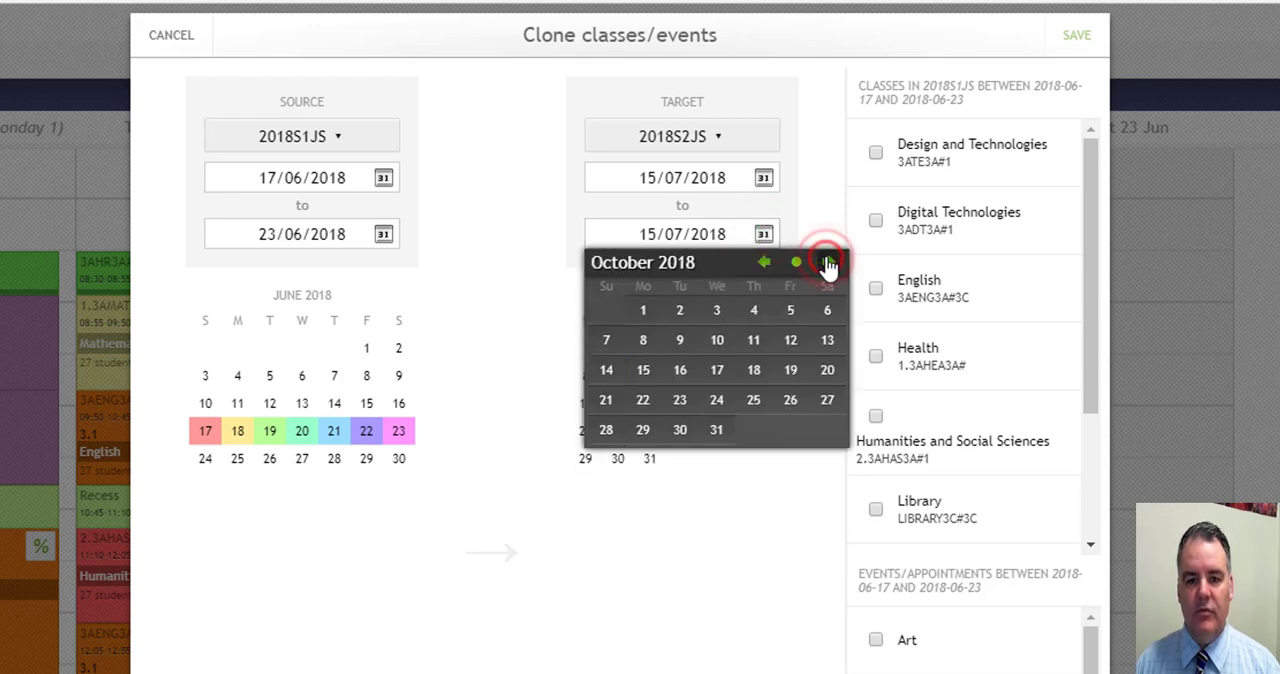
left_click(828, 262)
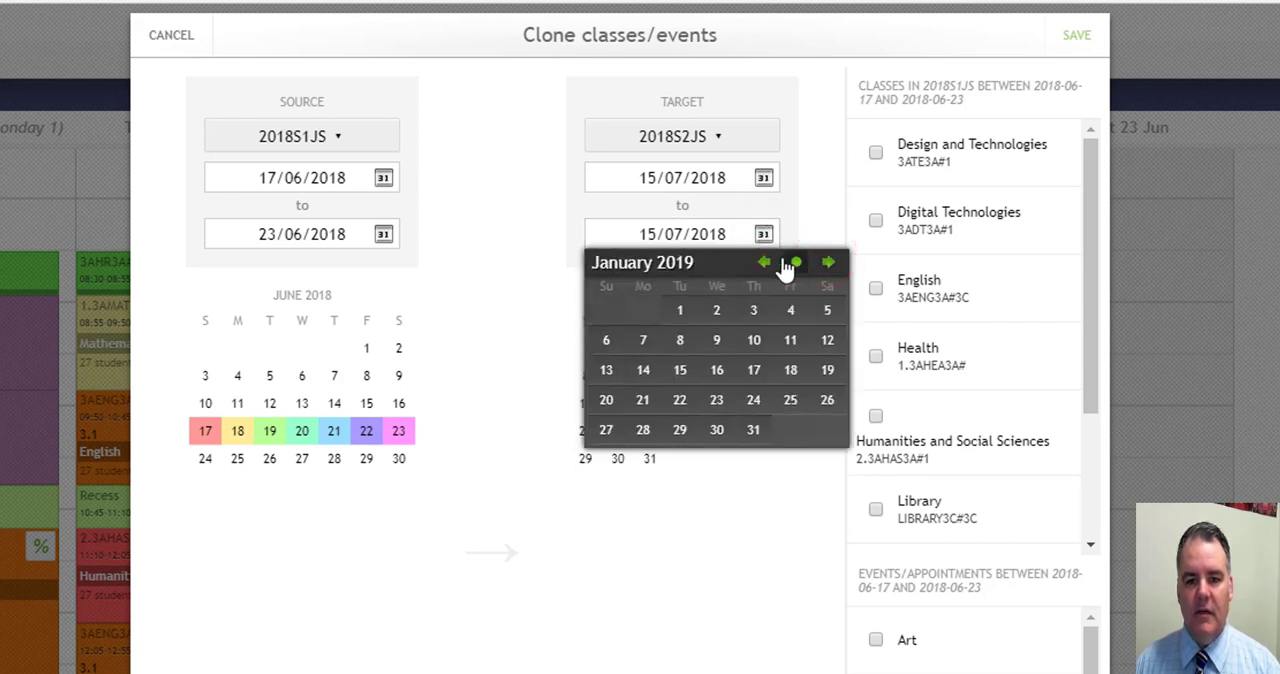
left_click(764, 262)
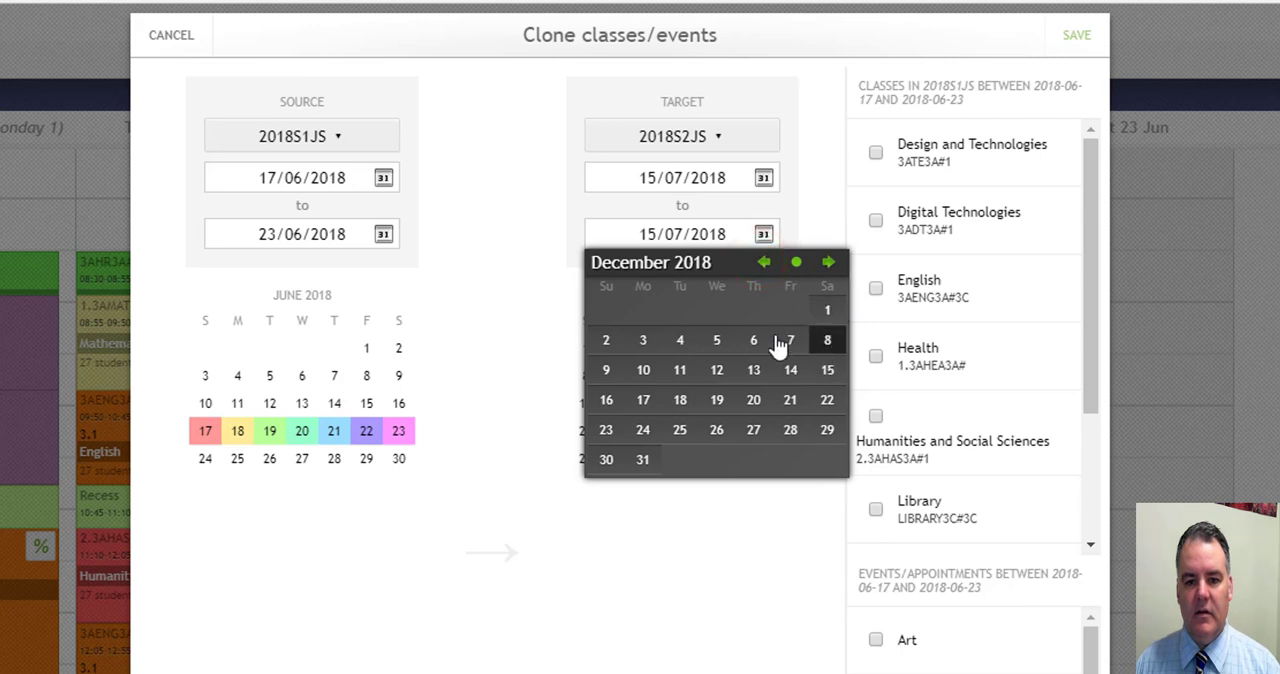
left_click(828, 340)
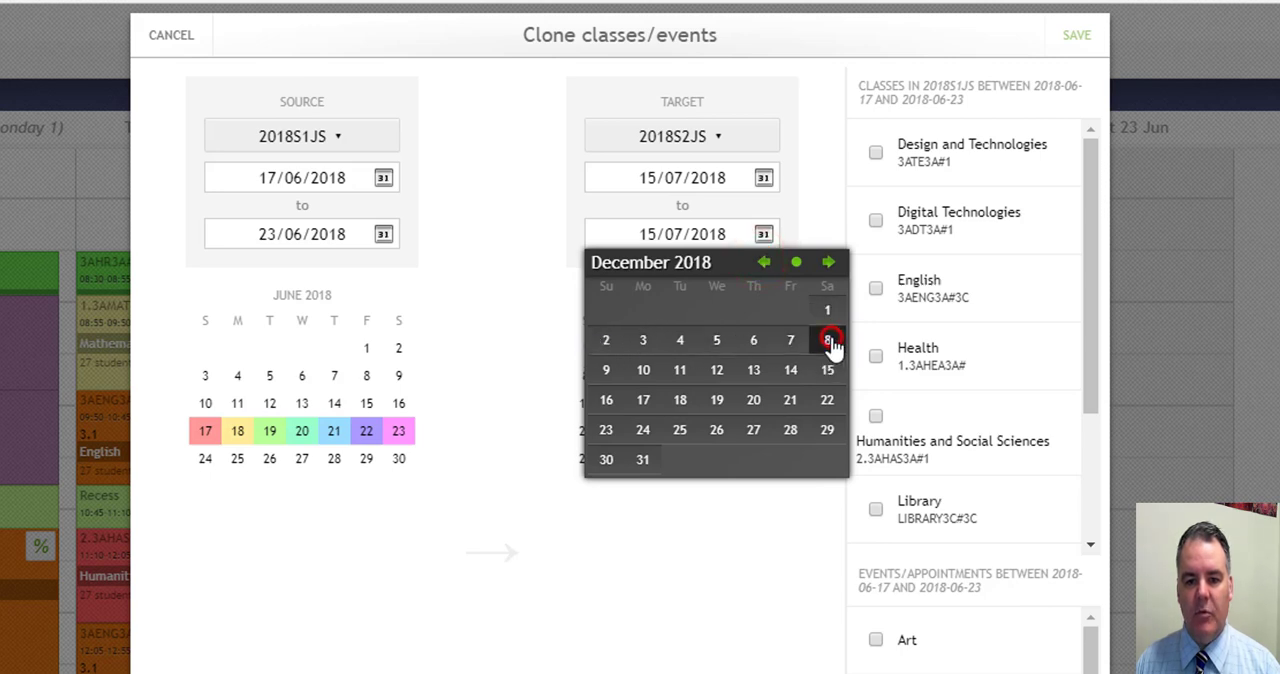
left_click(828, 340)
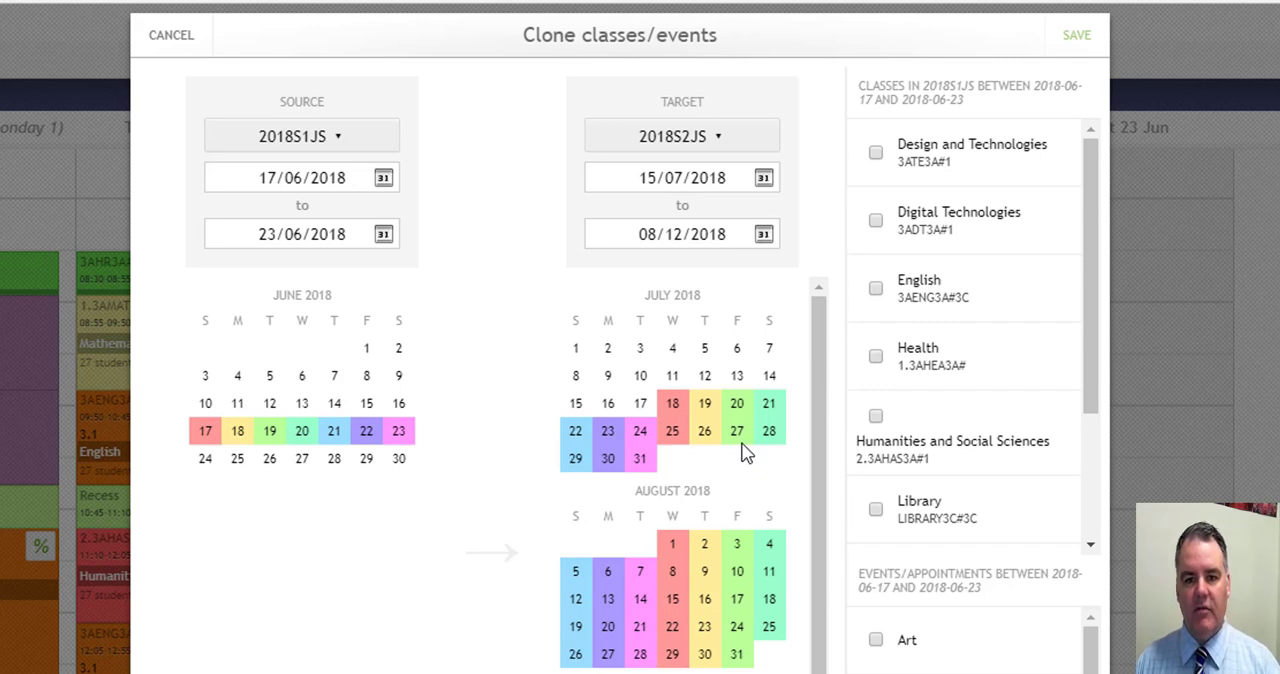
- Select all listed classes and events for cloning and save, returning to the weekly timetable
scroll("down", 3)
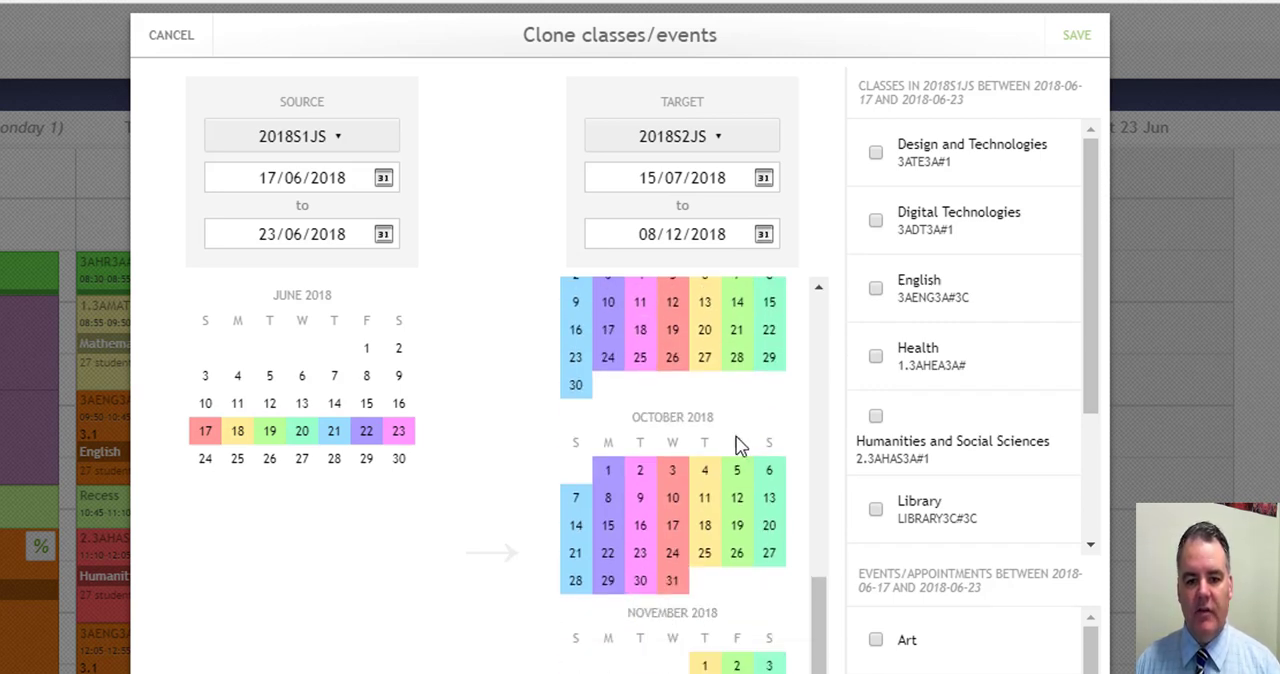
scroll("up", 3)
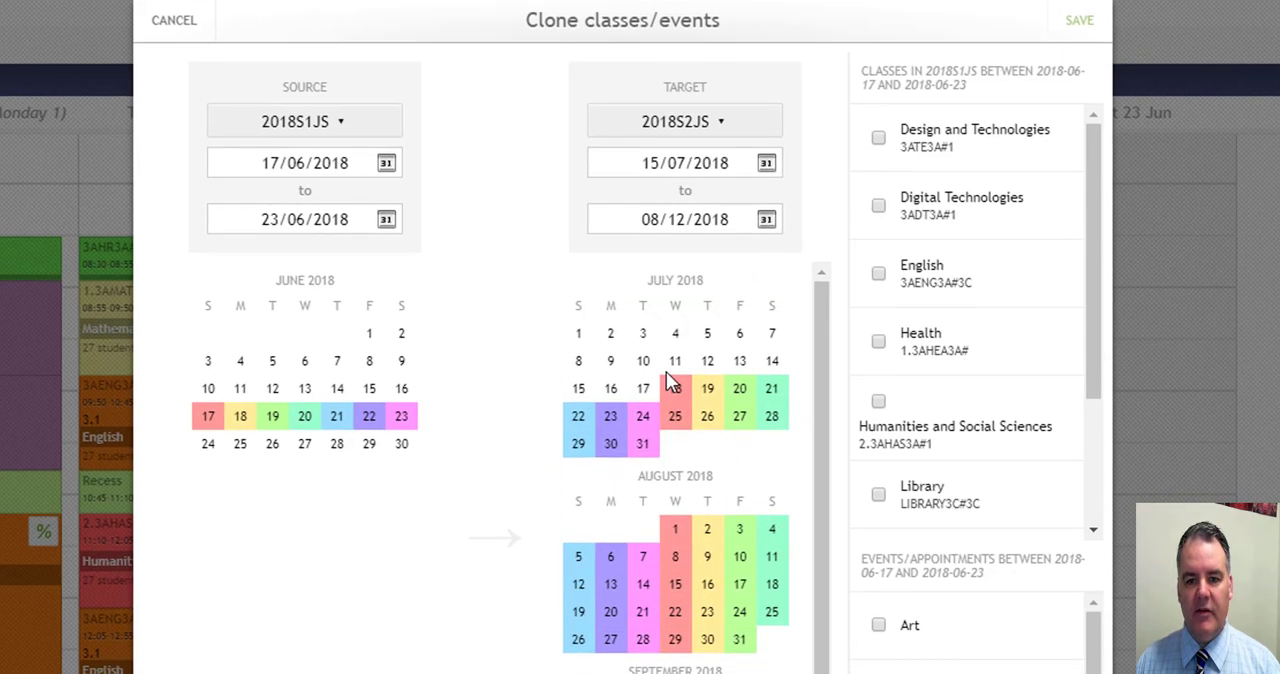
scroll("down", 3)
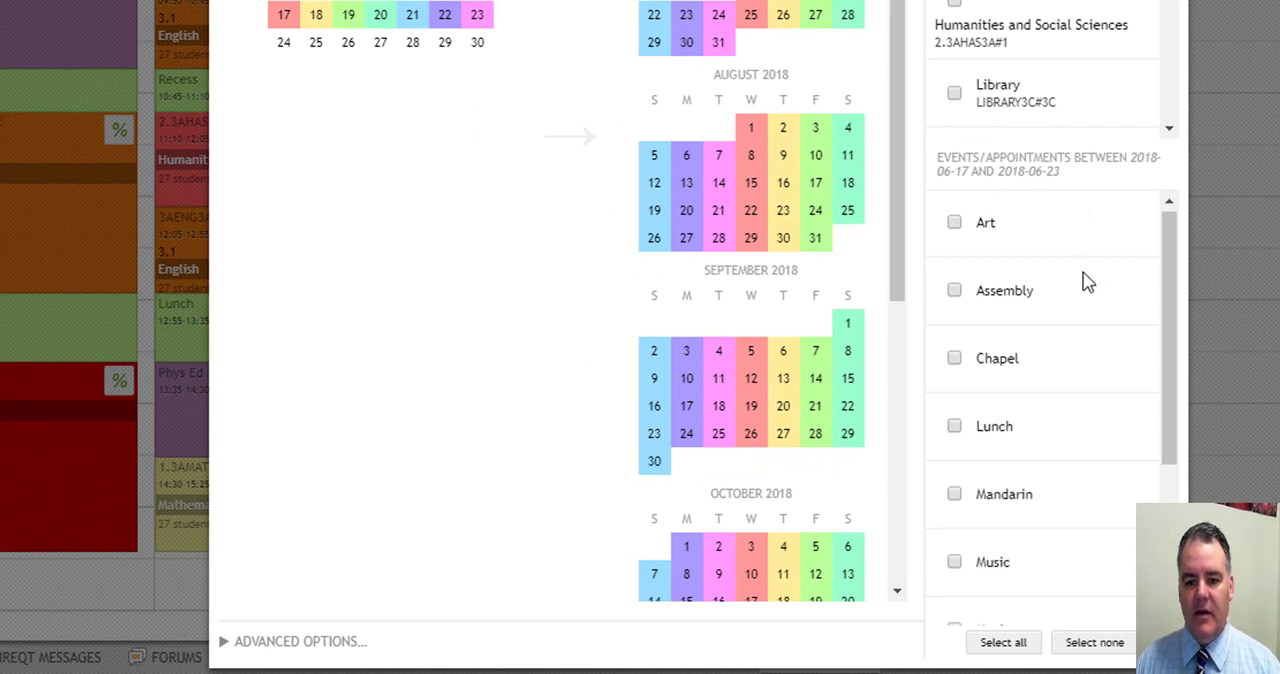
scroll("down", 3)
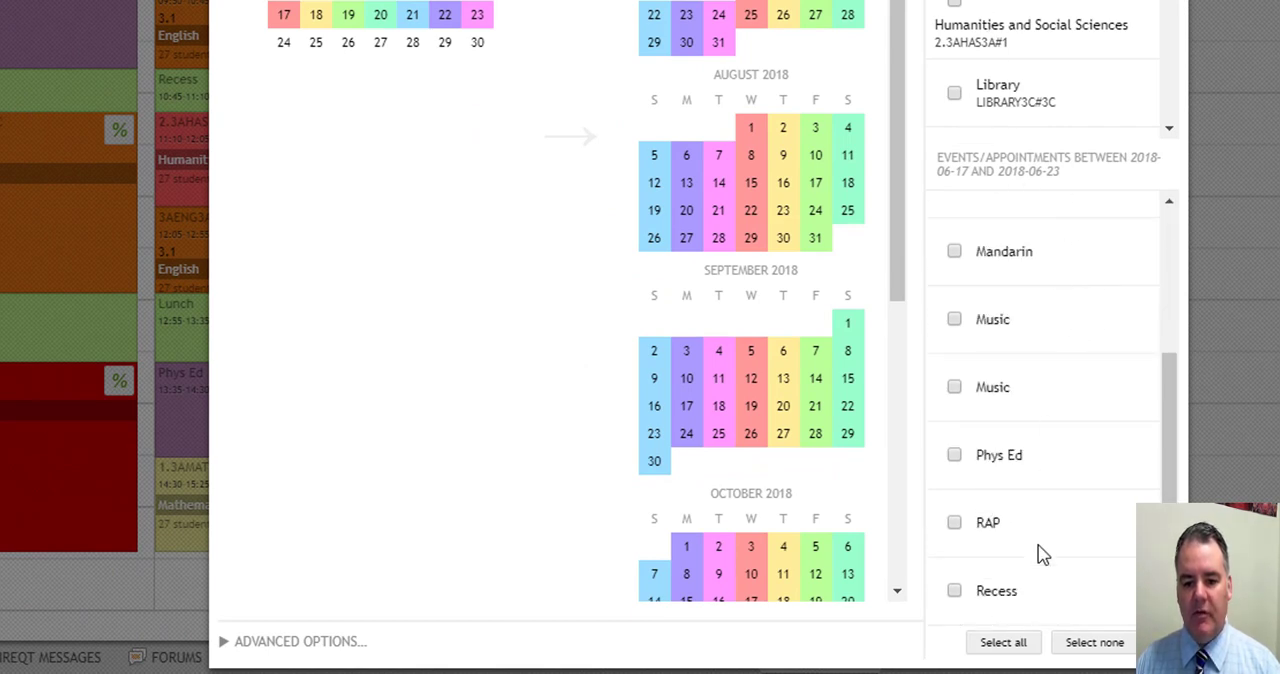
mouse_move(1004, 642)
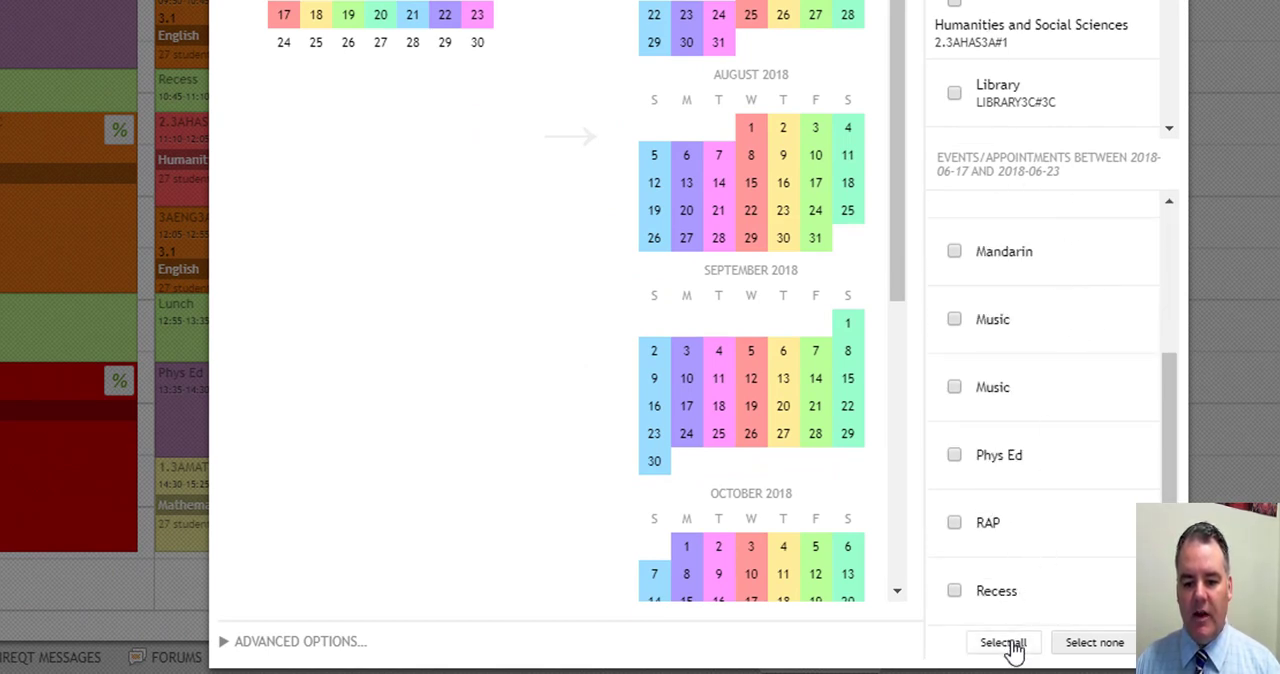
left_click(1004, 642)
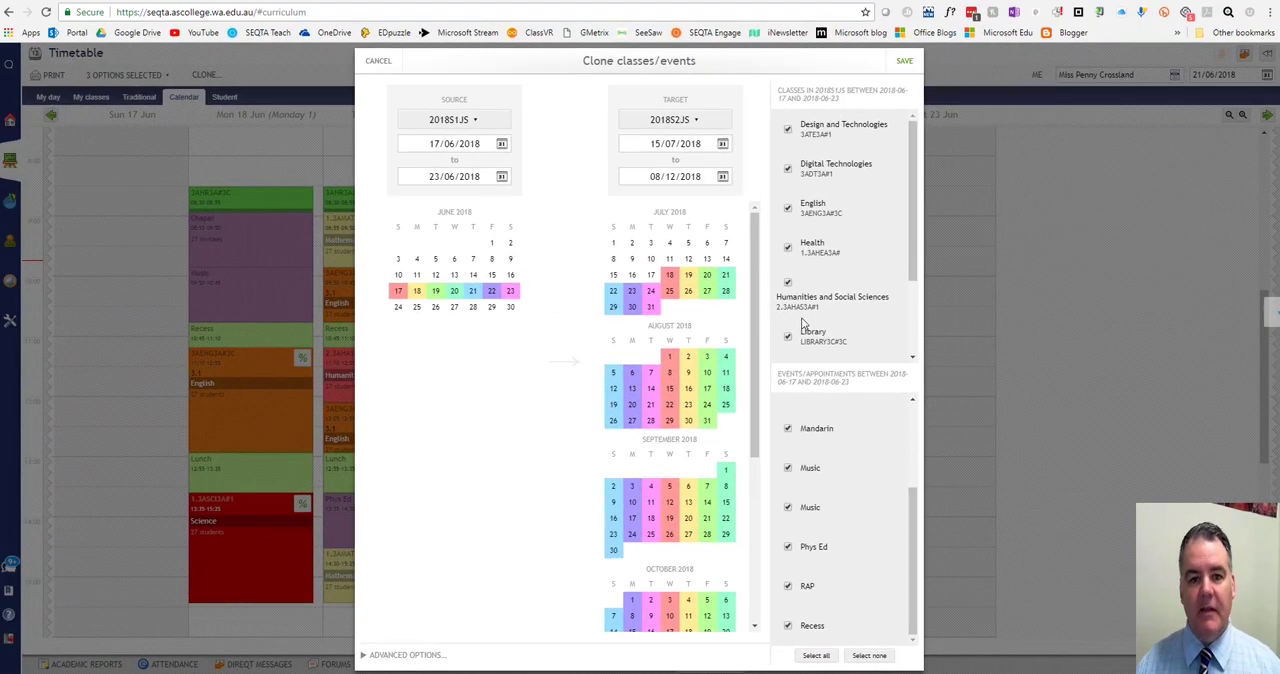
mouse_move(864, 152)
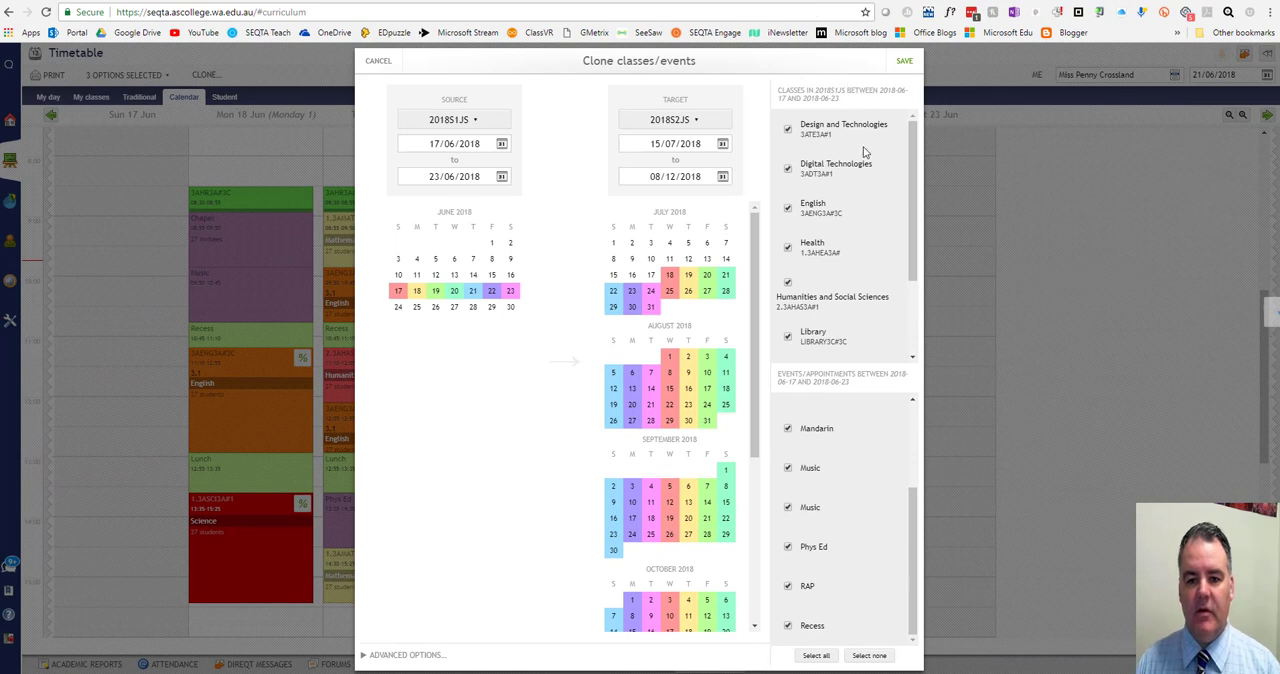
left_click(904, 60)
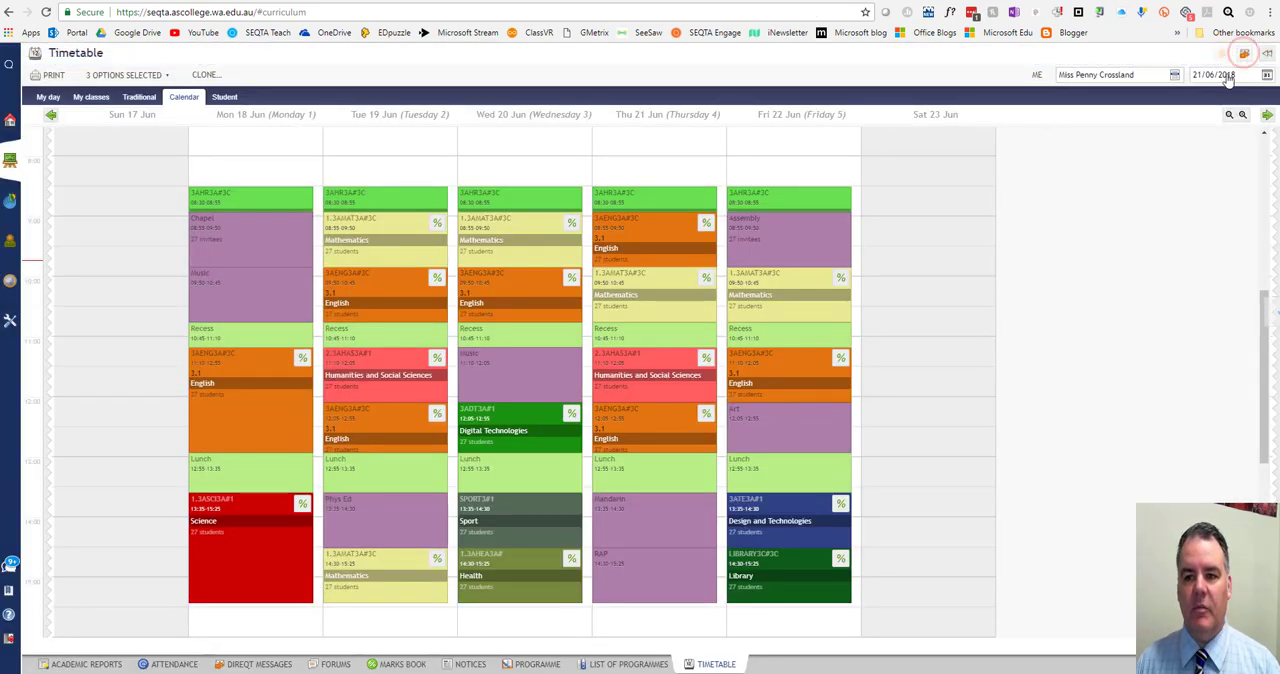
- Step forward week by week to 15 July and 22 July, where the cloned classes appear uncoloured
left_click(1268, 114)
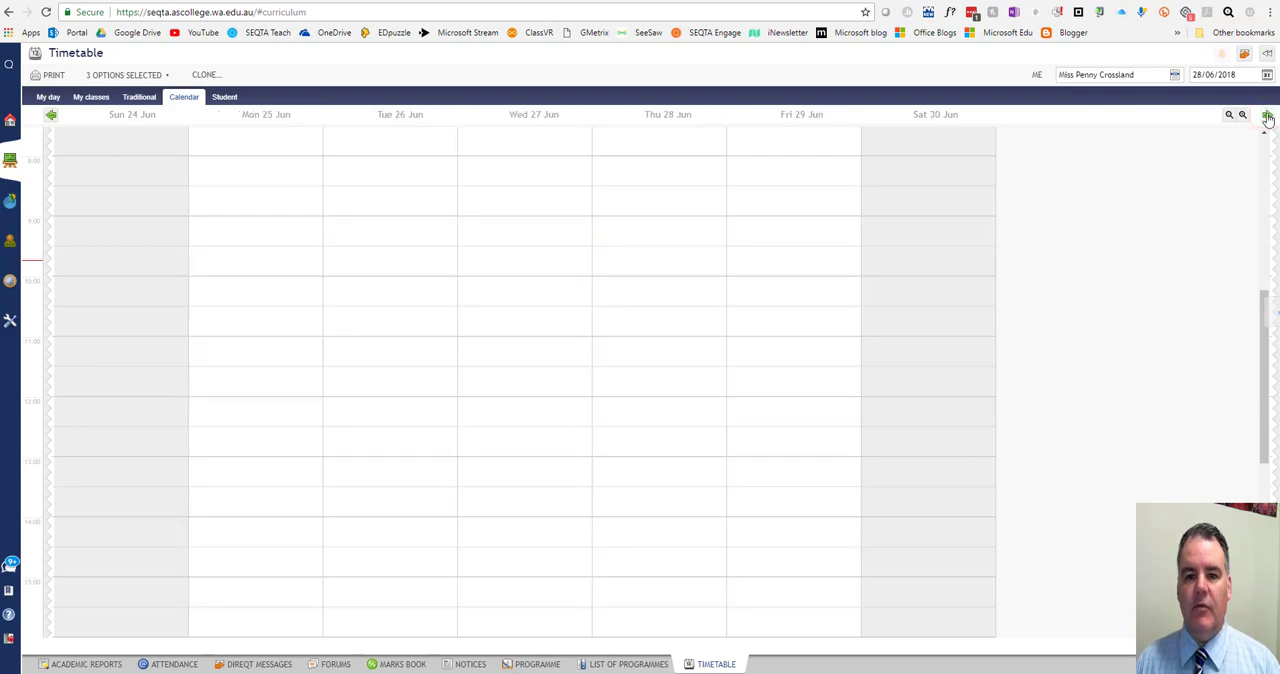
left_click(1268, 114)
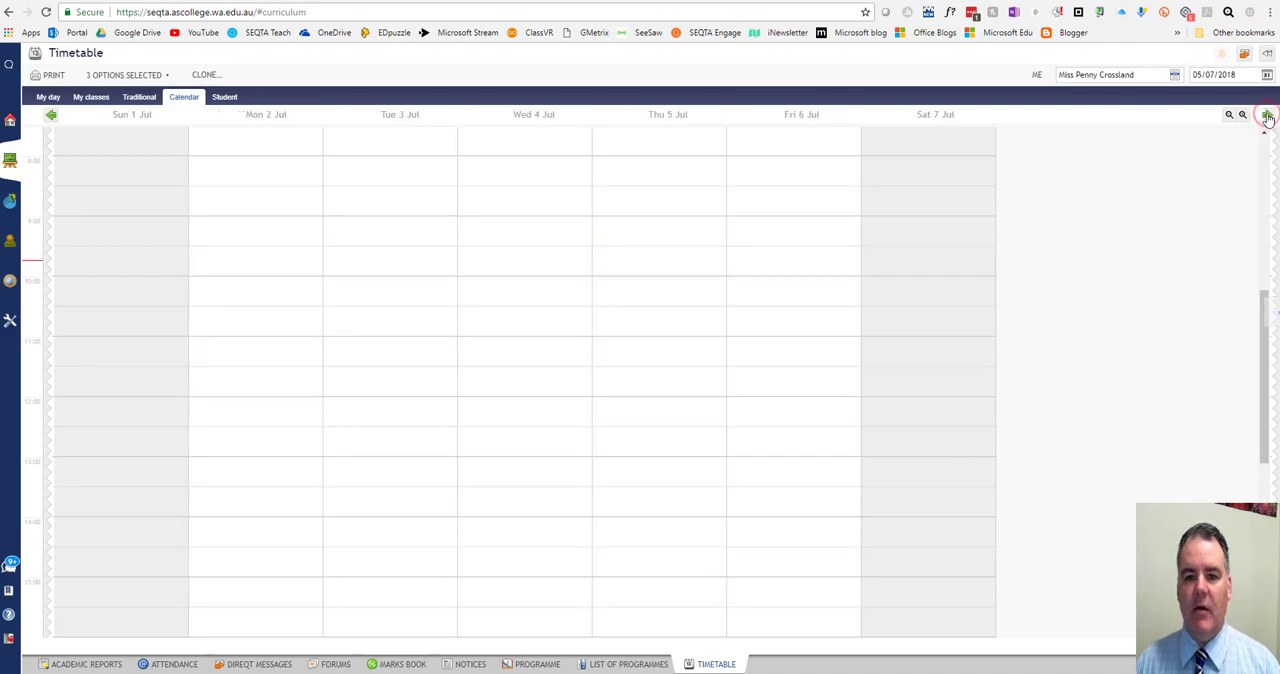
left_click(1268, 116)
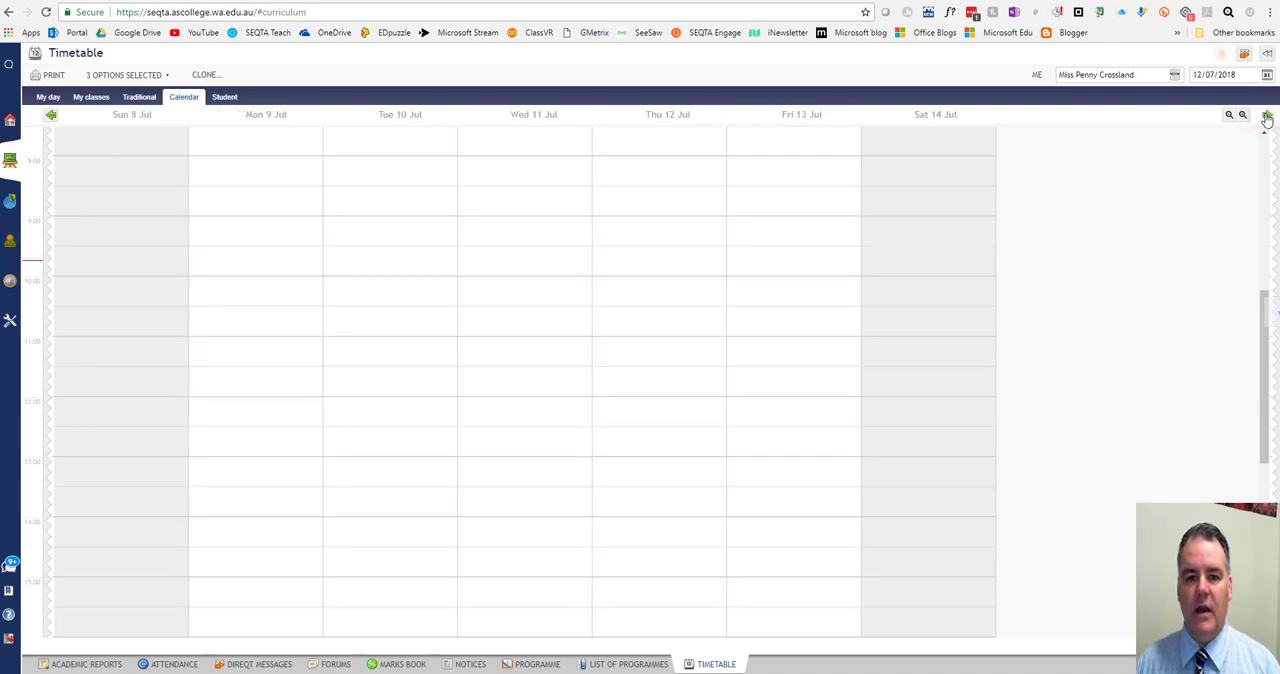
left_click(1266, 114)
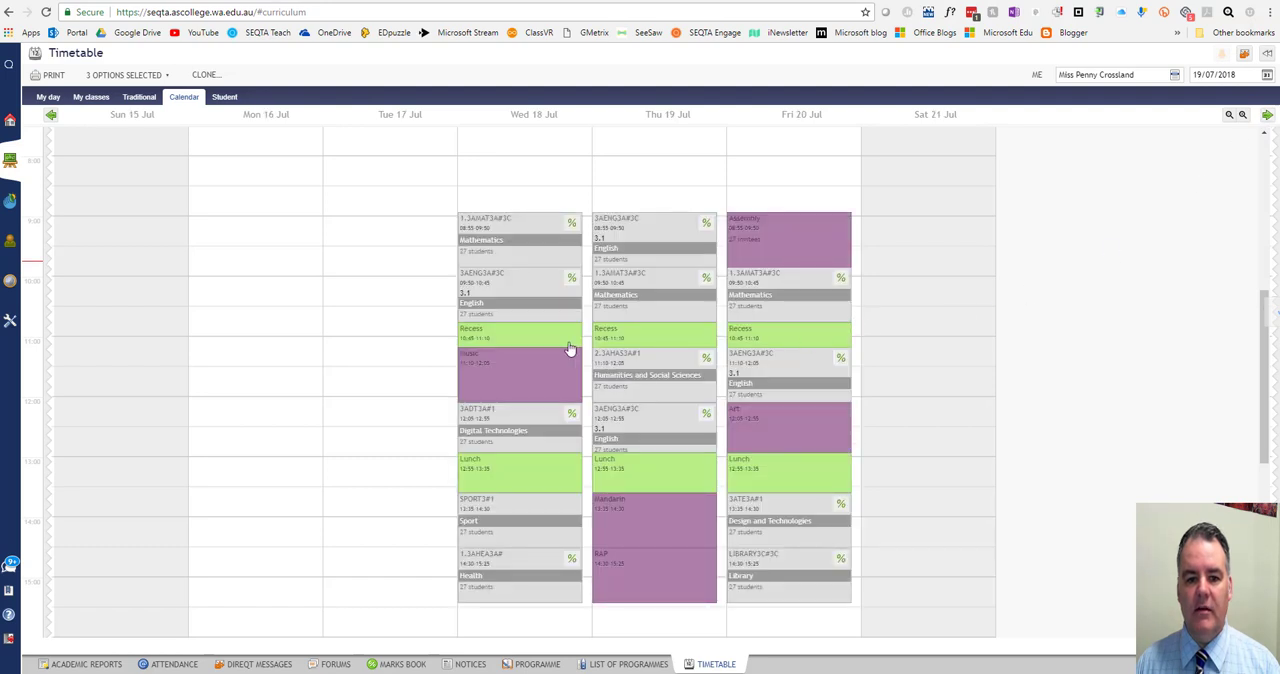
mouse_move(528, 250)
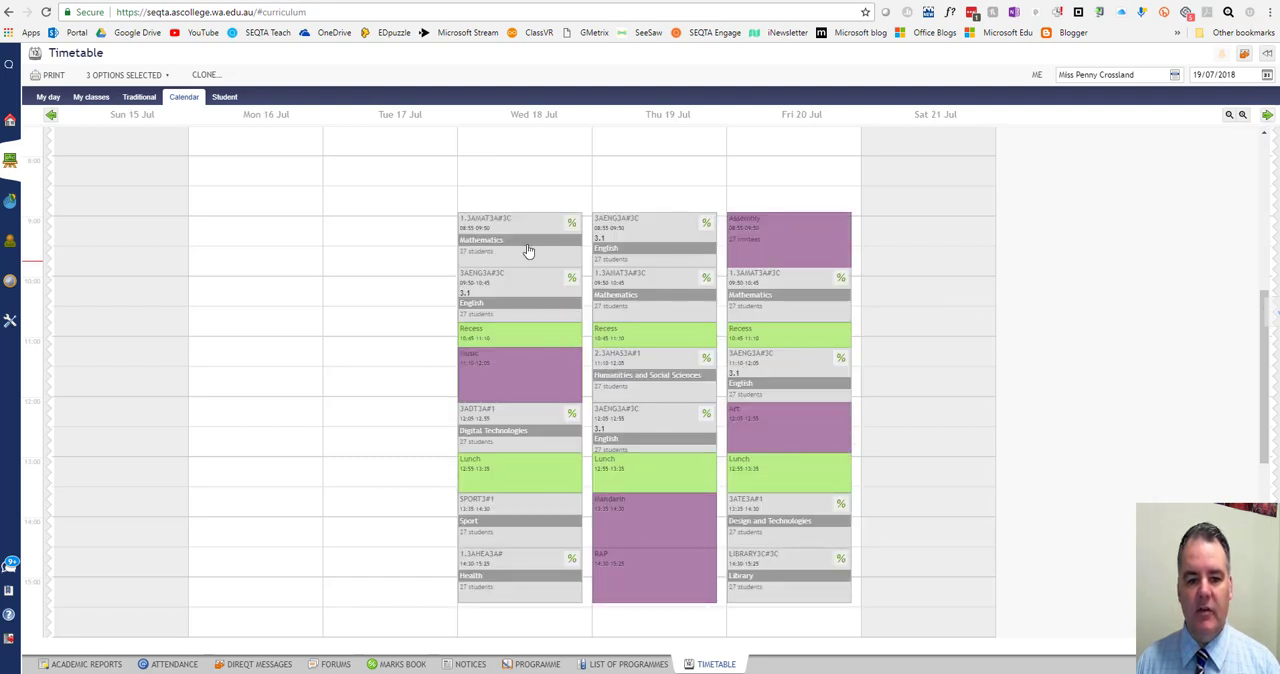
mouse_move(536, 248)
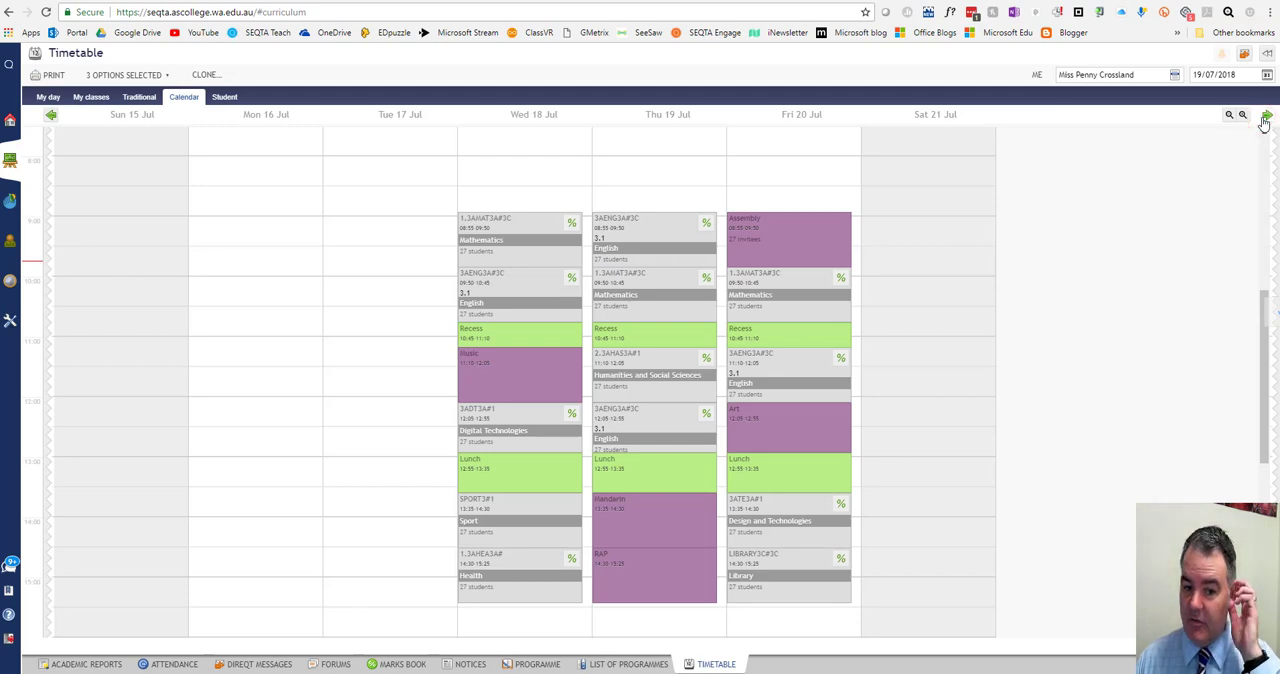
left_click(1266, 114)
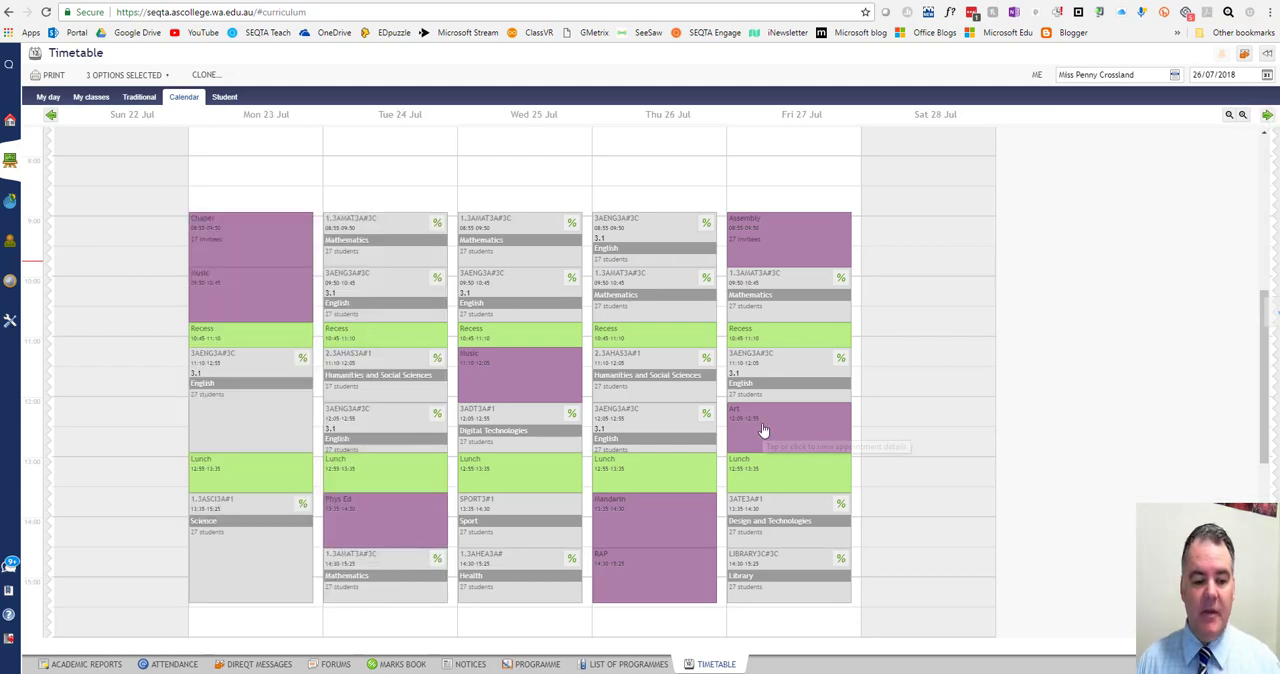
mouse_move(856, 484)
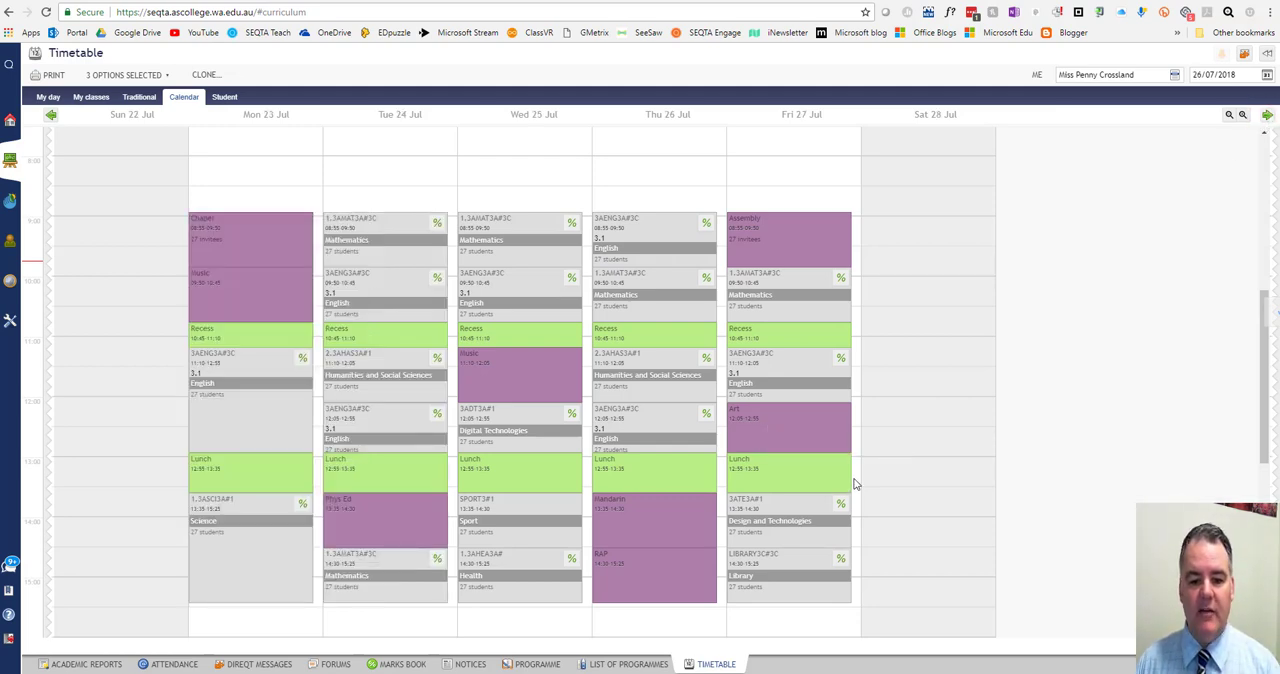